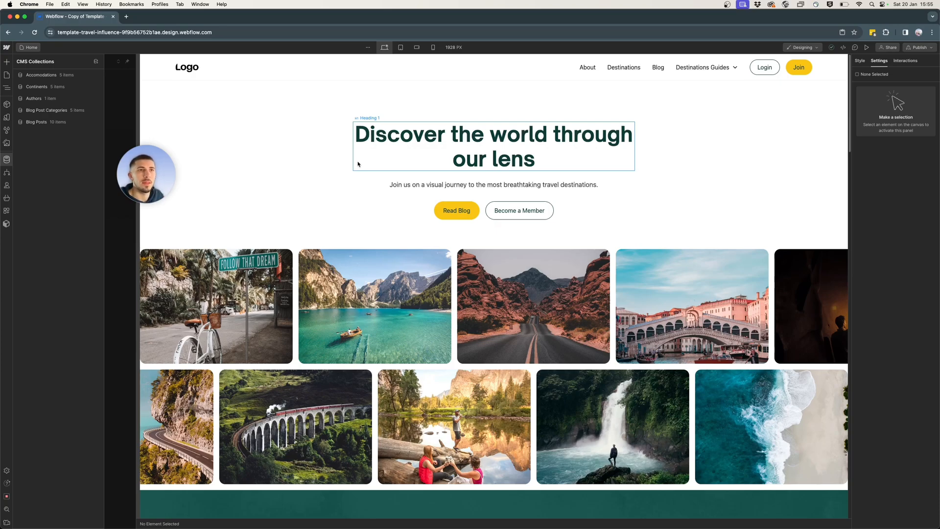
- Open the Accomodations collection in the CMS panel to list its five items
left_click(40, 74)
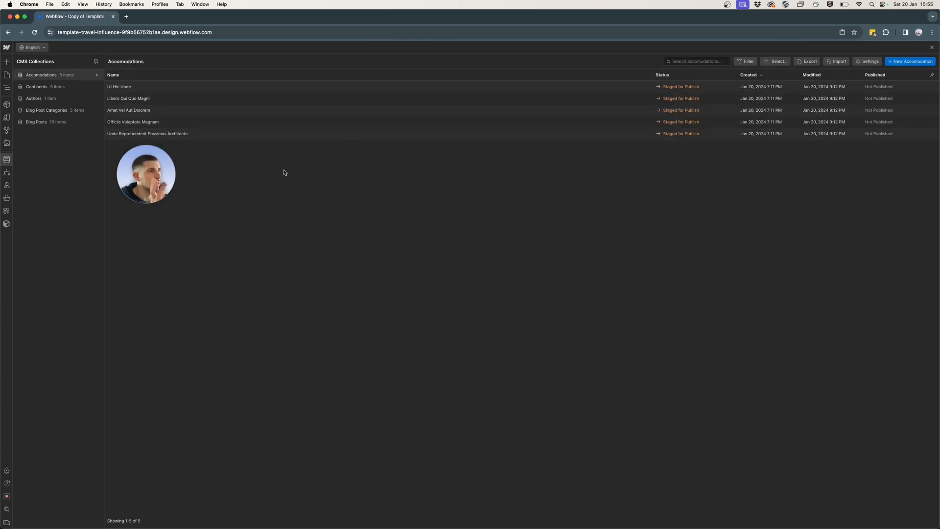
left_click_drag(146, 174, 104, 267)
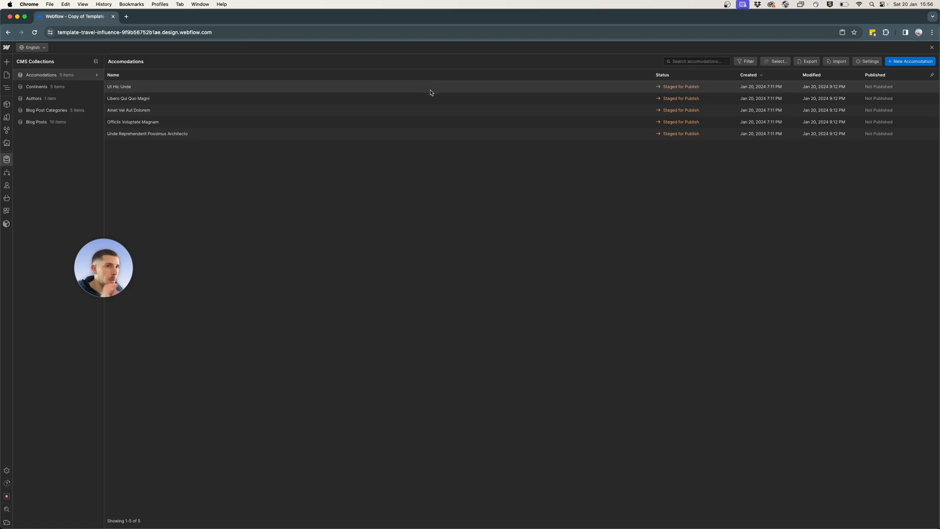
mouse_move(452, 91)
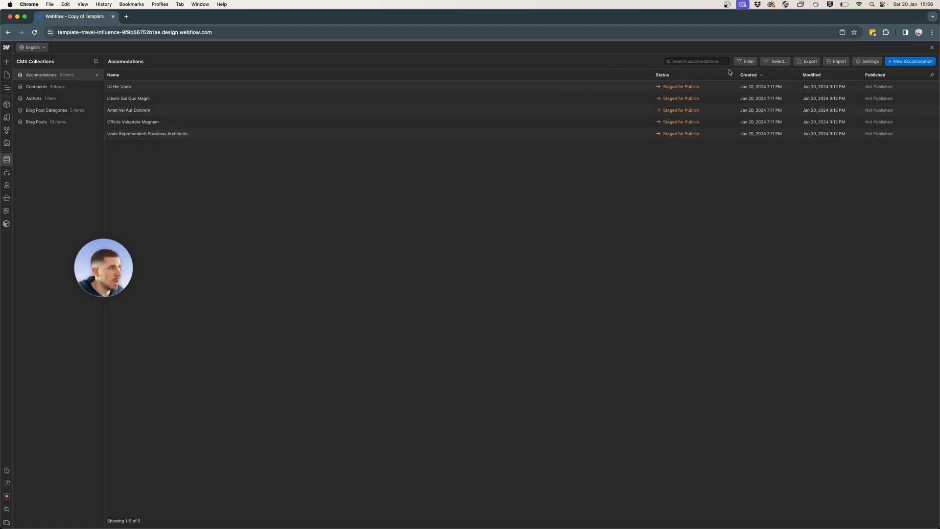
- Add a new Number-type field in the Accomodations collection settings
left_click(867, 62)
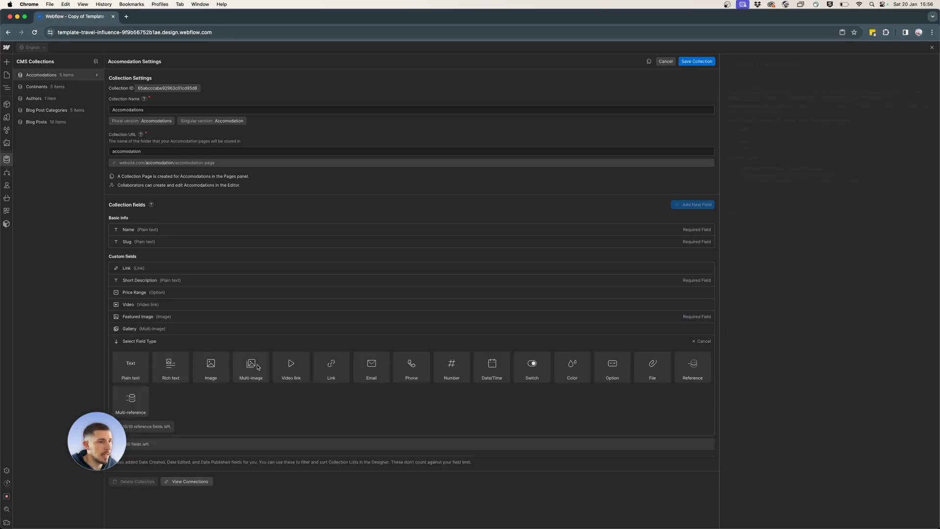
mouse_move(452, 367)
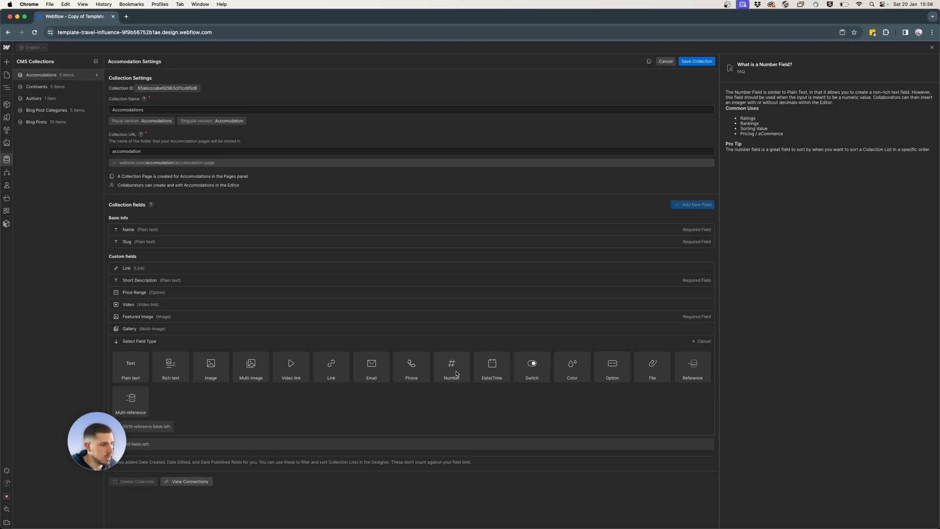
left_click(451, 367)
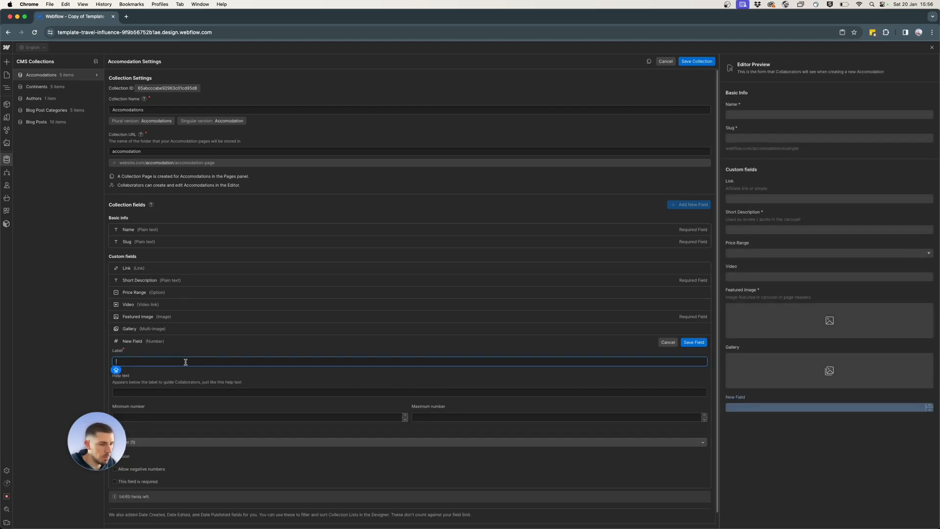
- Label the number field 'Rating' with minimum 1 and maximum 5
type("Rating")
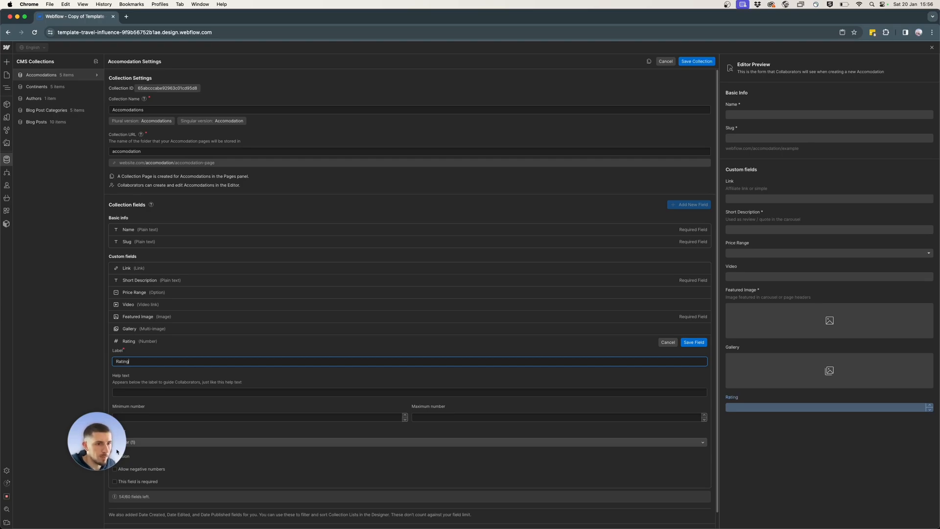
left_click(409, 392)
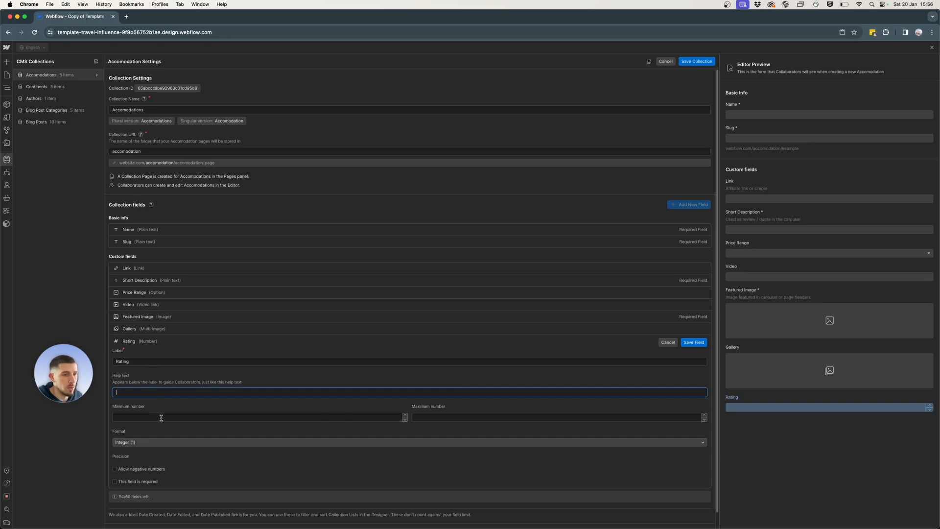
type("1")
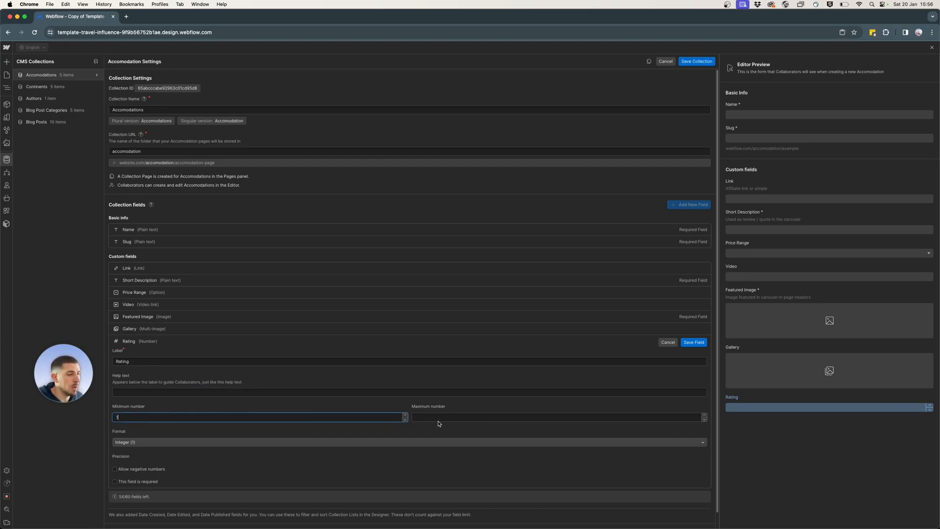
type("5")
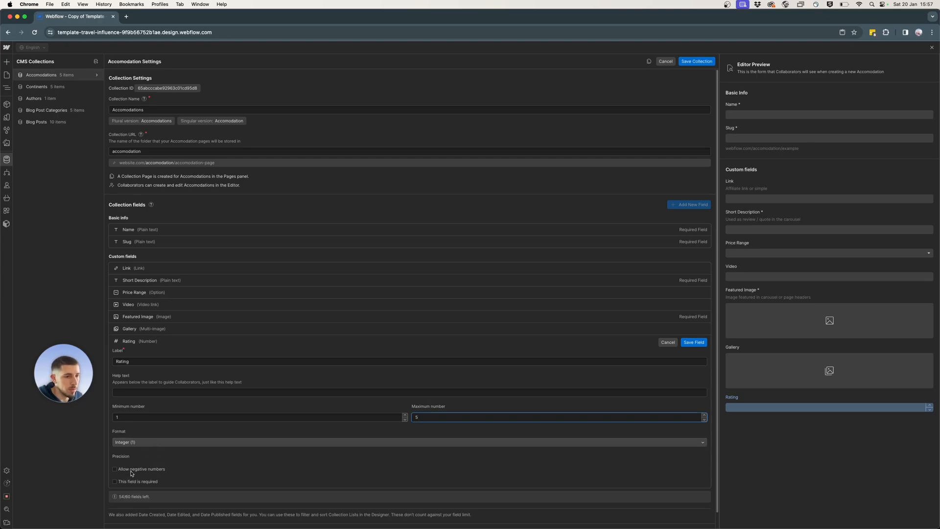
mouse_move(302, 475)
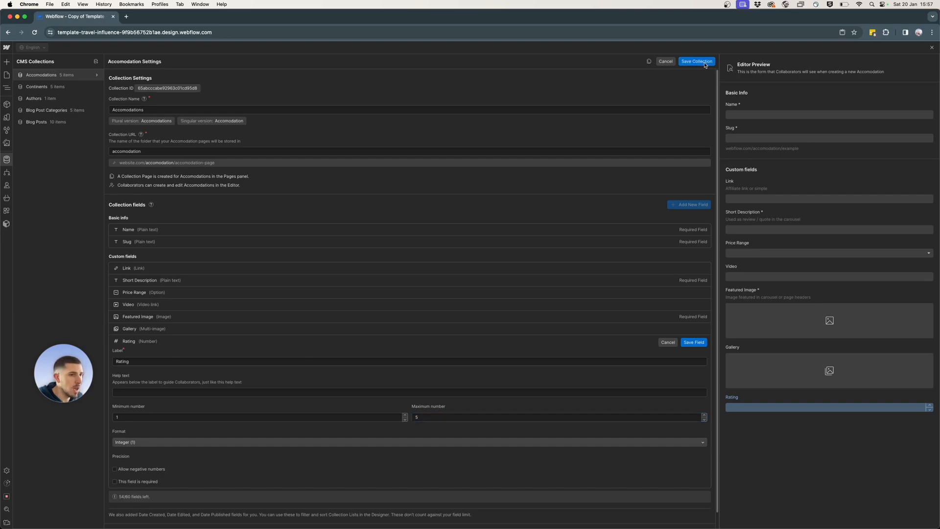
- Save the Accomodations collection with its new Rating field
left_click(696, 61)
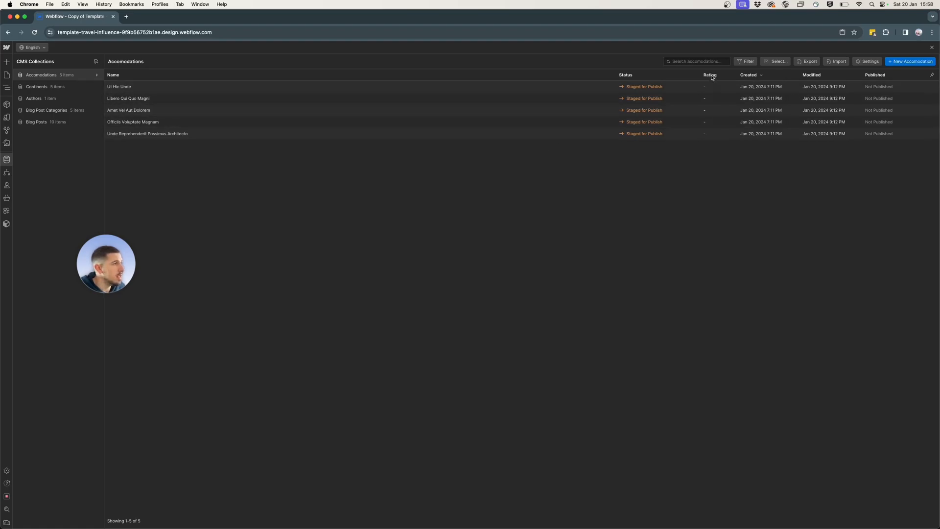
mouse_move(513, 97)
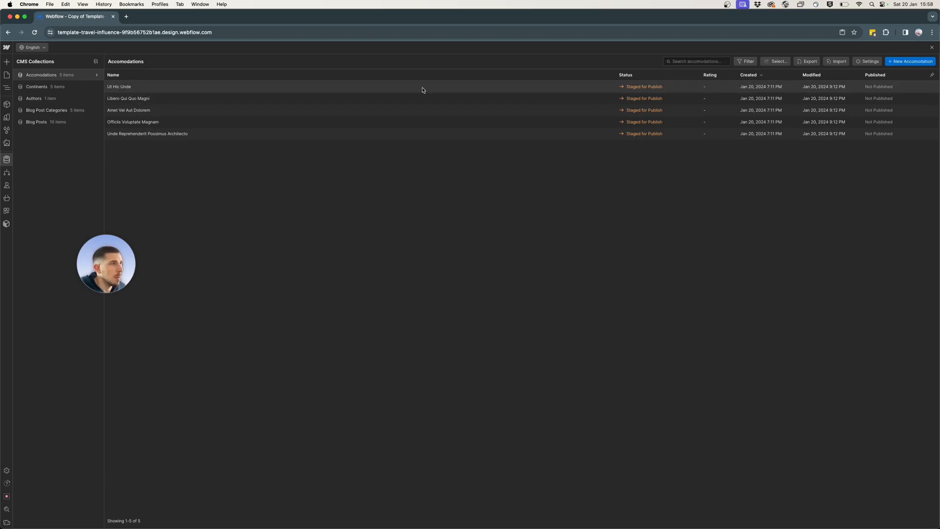
- Enter and save ratings 3, 4, 2, 4 and 5 for the five accommodation items
left_click(118, 86)
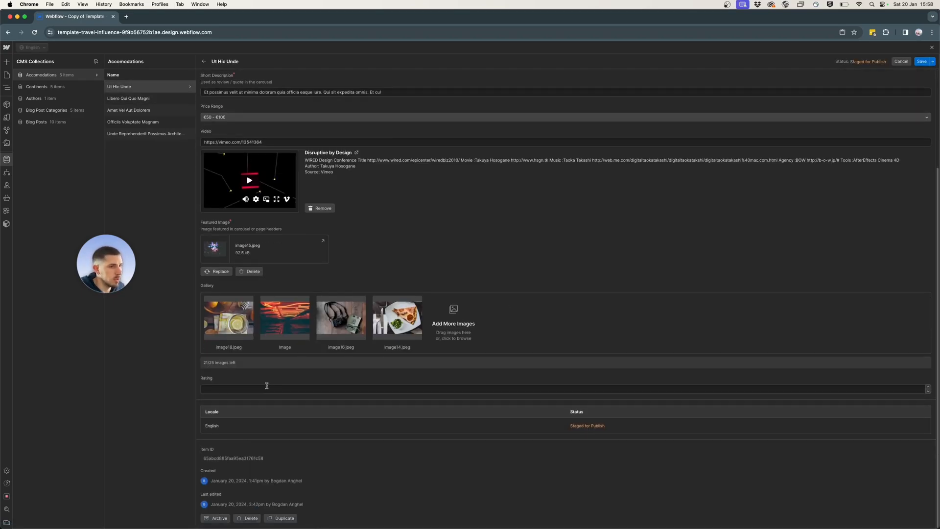
type("3")
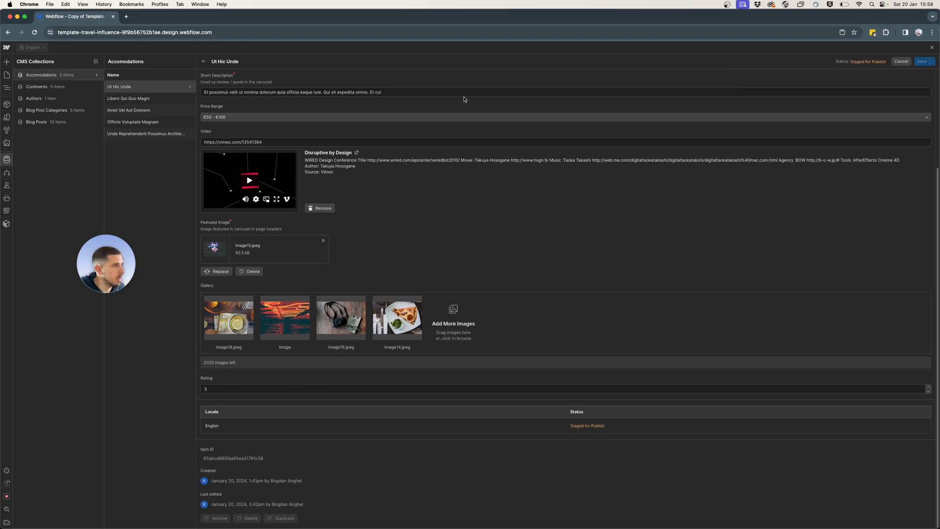
left_click(128, 99)
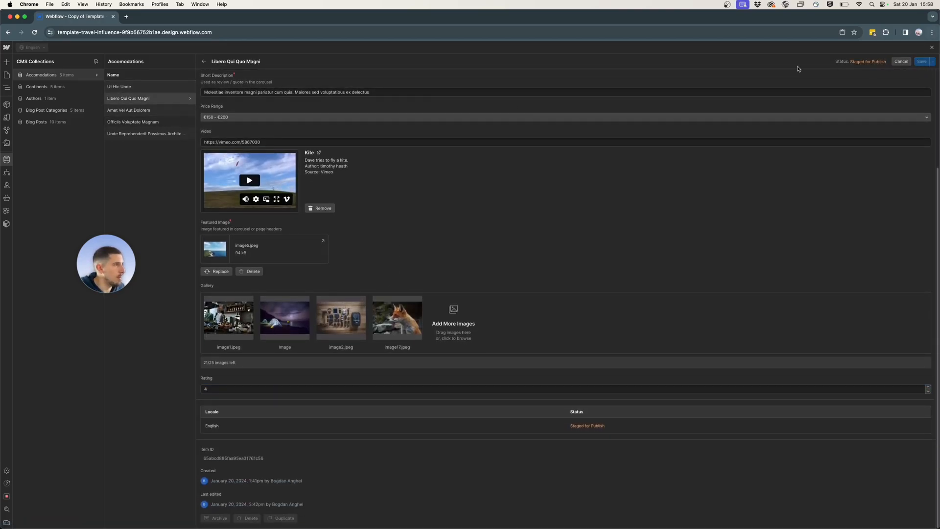
left_click(128, 110)
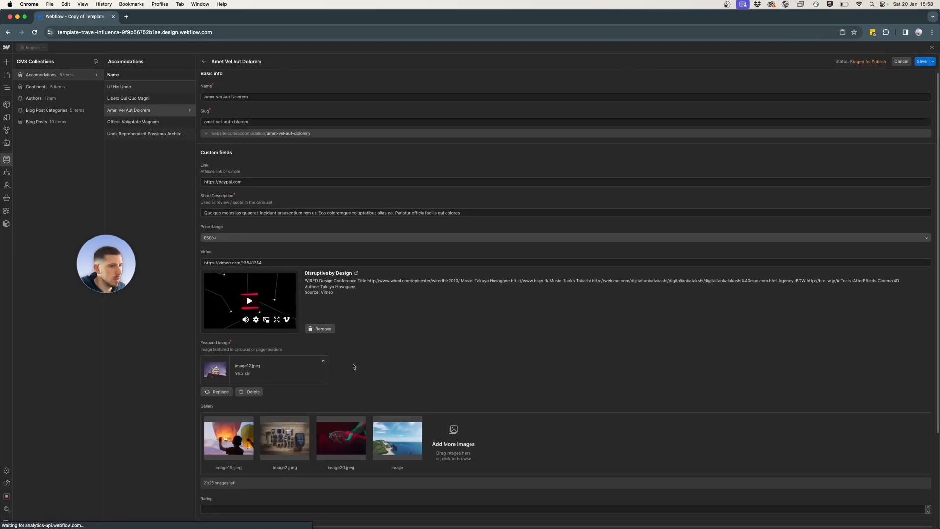
scroll("down", 3)
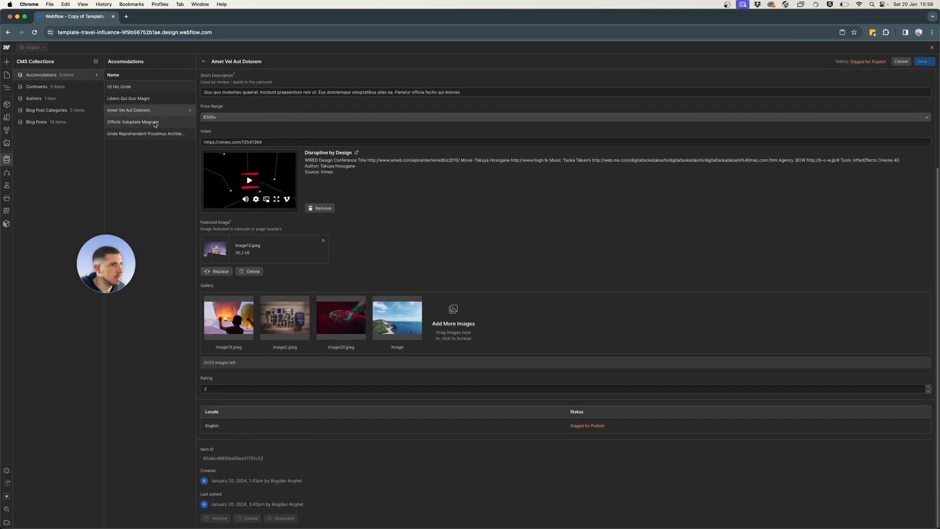
left_click(900, 61)
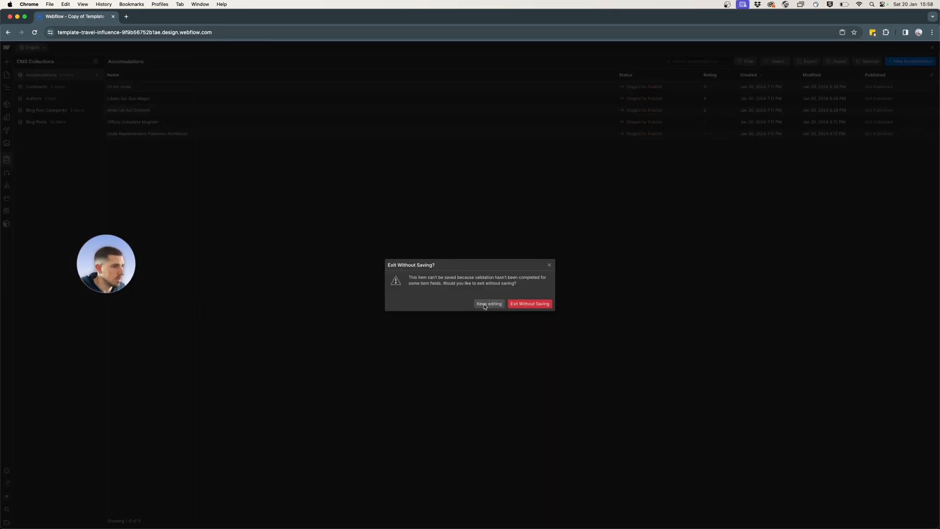
left_click(490, 303)
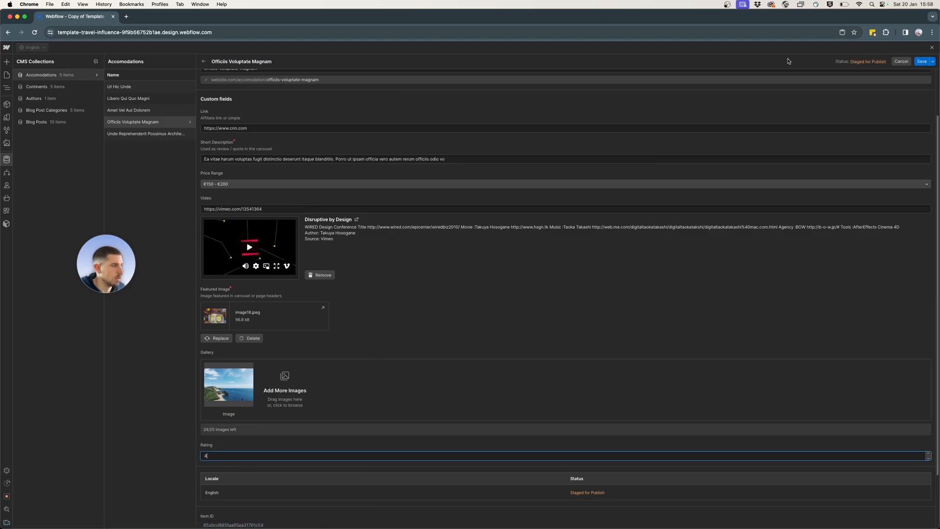
left_click(203, 61)
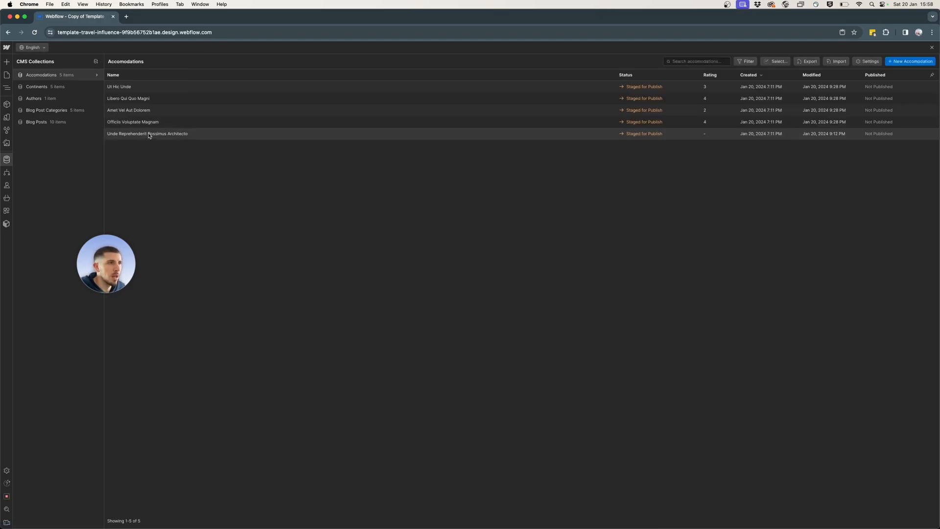
left_click(146, 133)
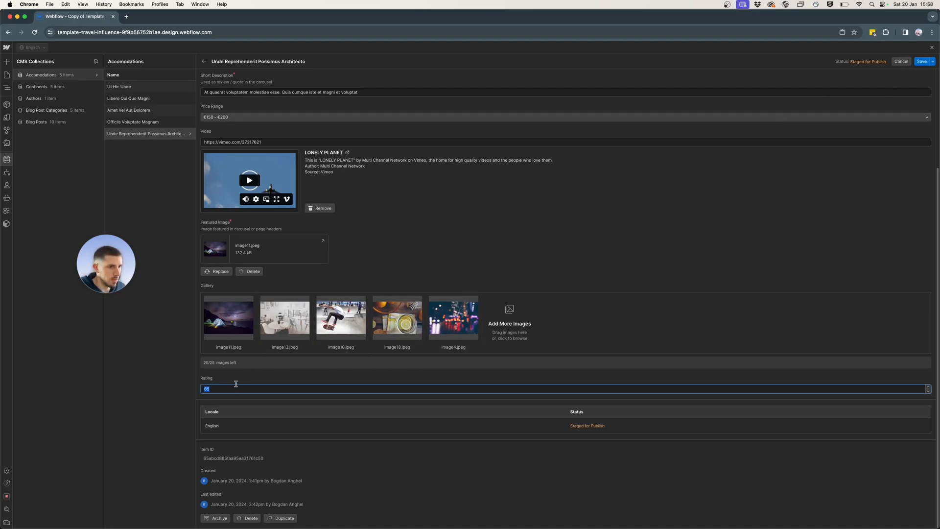
type("5")
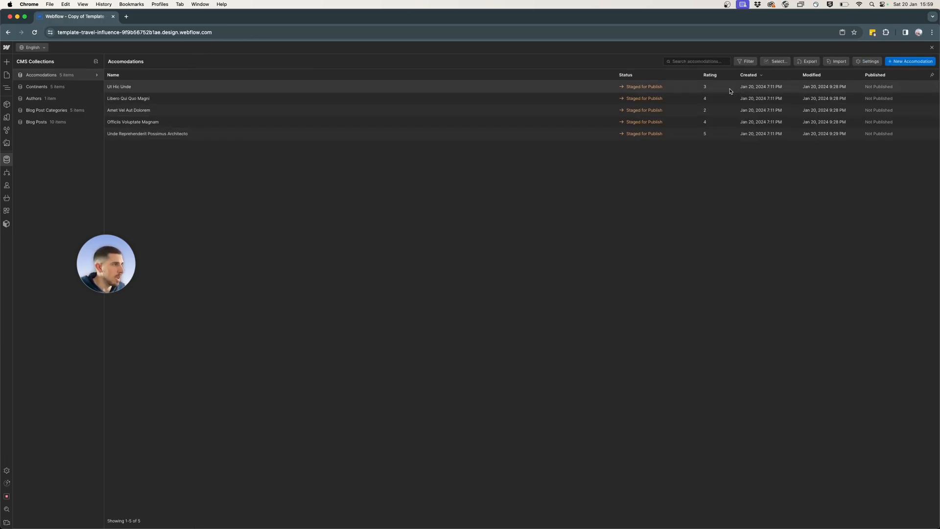
mouse_move(81, 185)
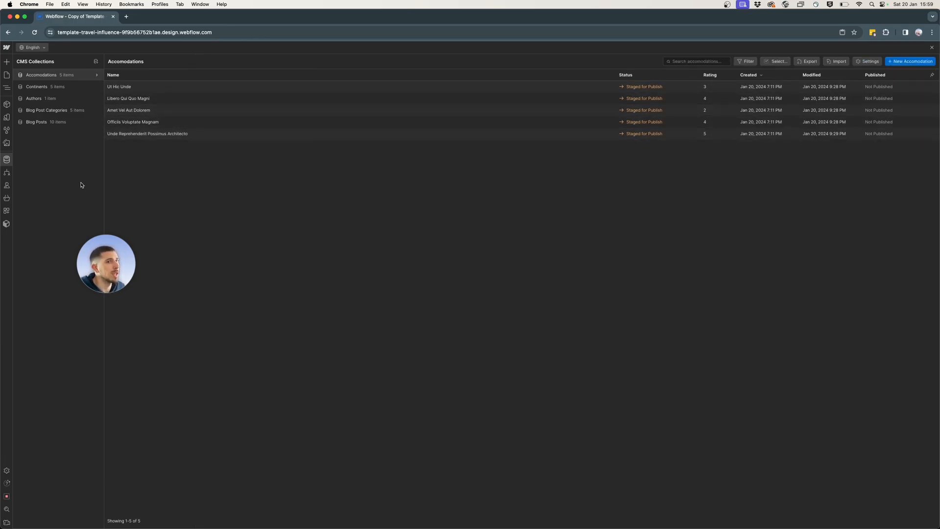
mouse_move(7, 197)
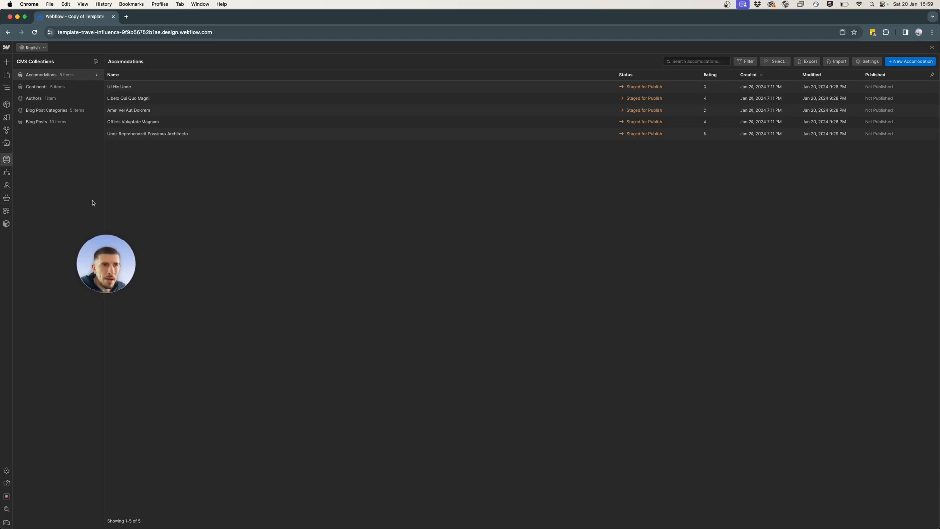
mouse_move(184, 190)
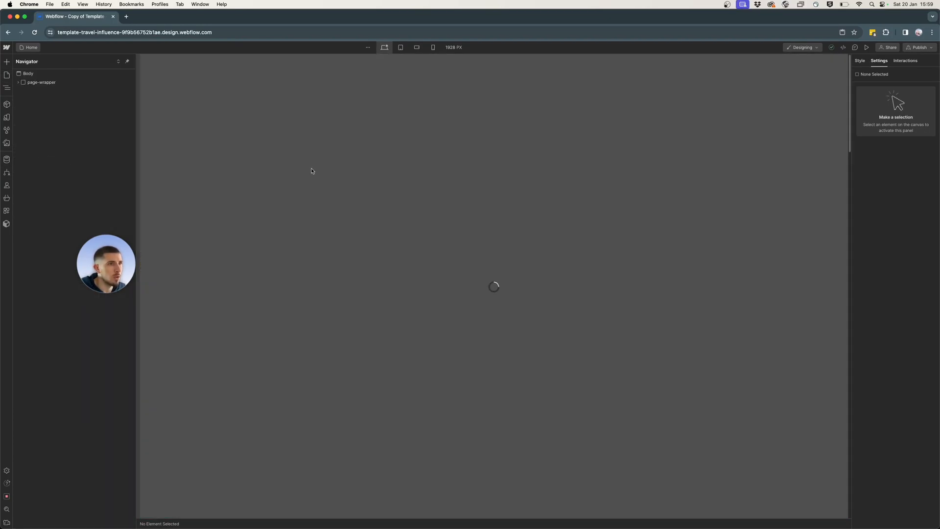
- Open the Accommodations Template page and expand page-wrapper and main-wrapper in the Navigator
left_click(41, 82)
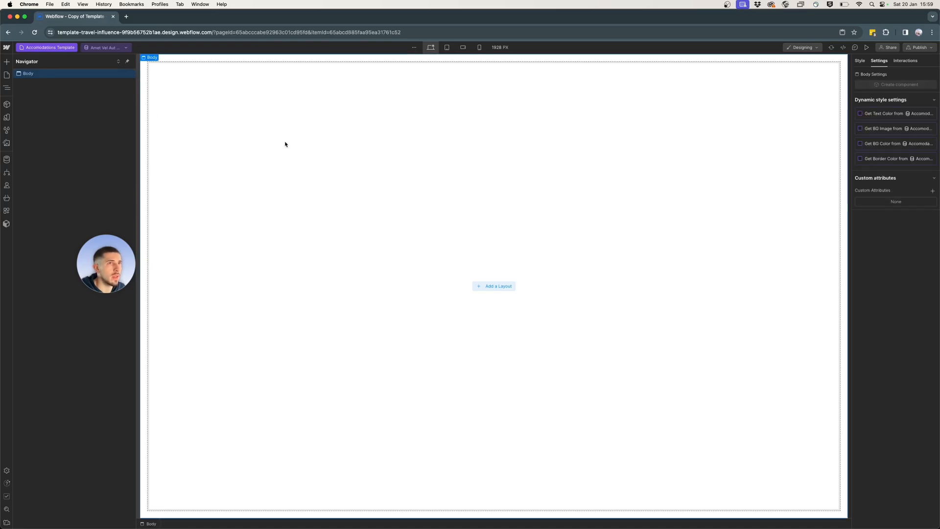
left_click(493, 286)
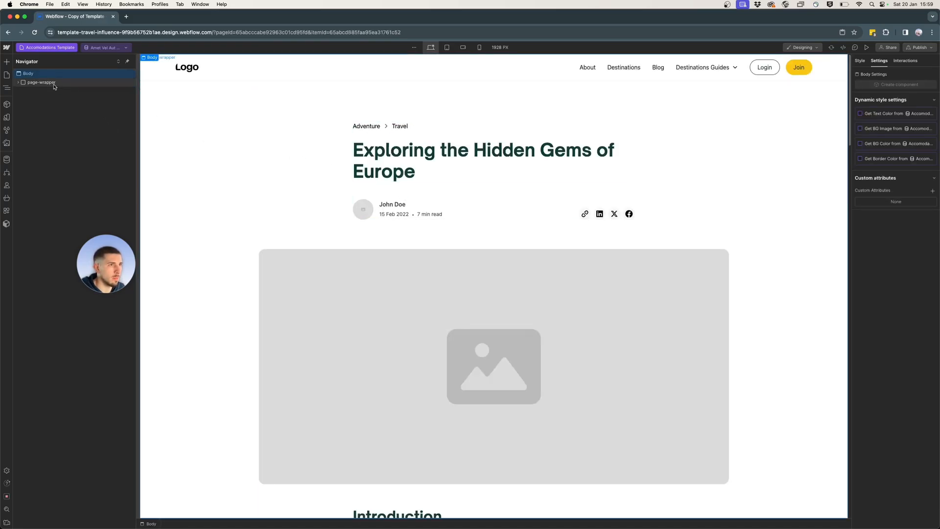
left_click(41, 83)
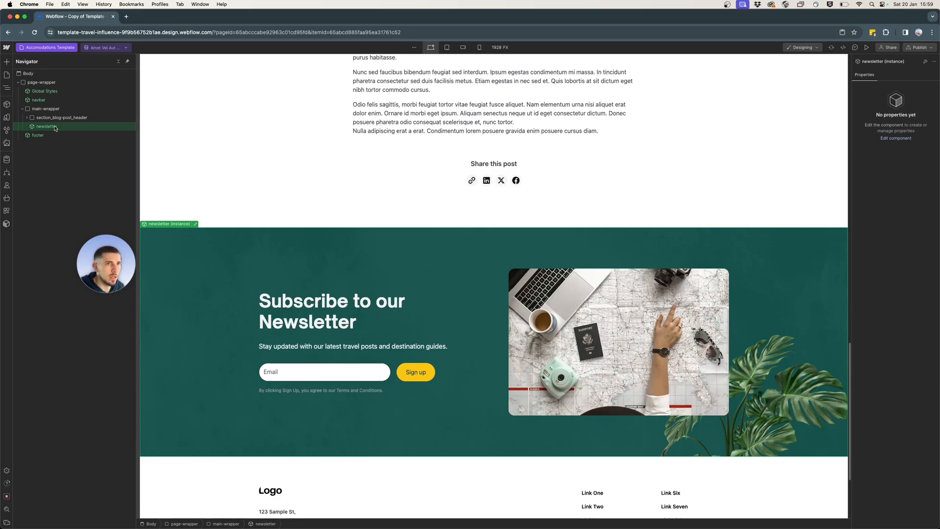
- Expand section_blog-post_header to reveal the title and header image wrappers
left_click(61, 117)
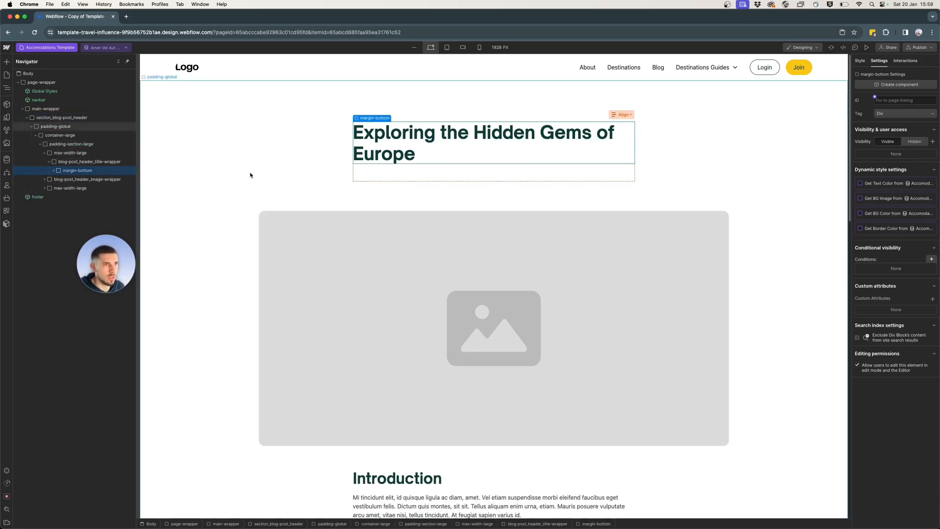
scroll("down", 3)
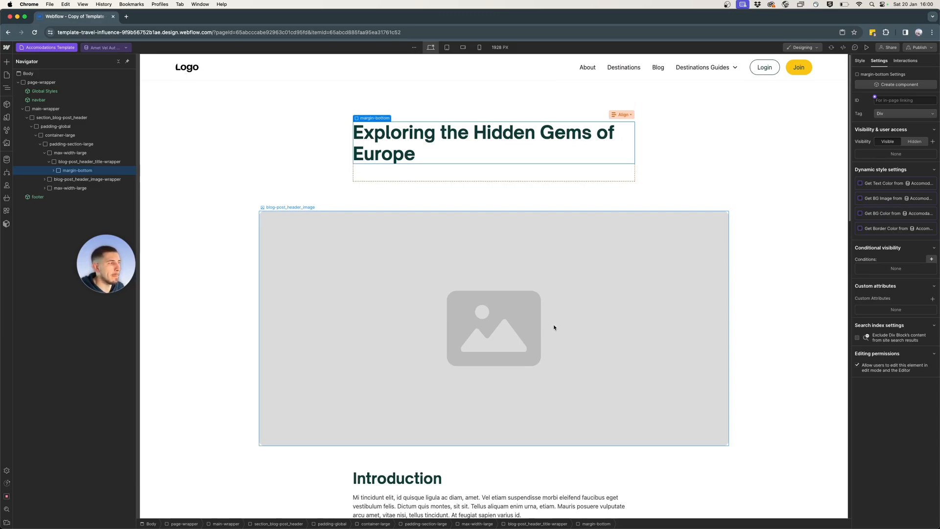
mouse_move(578, 231)
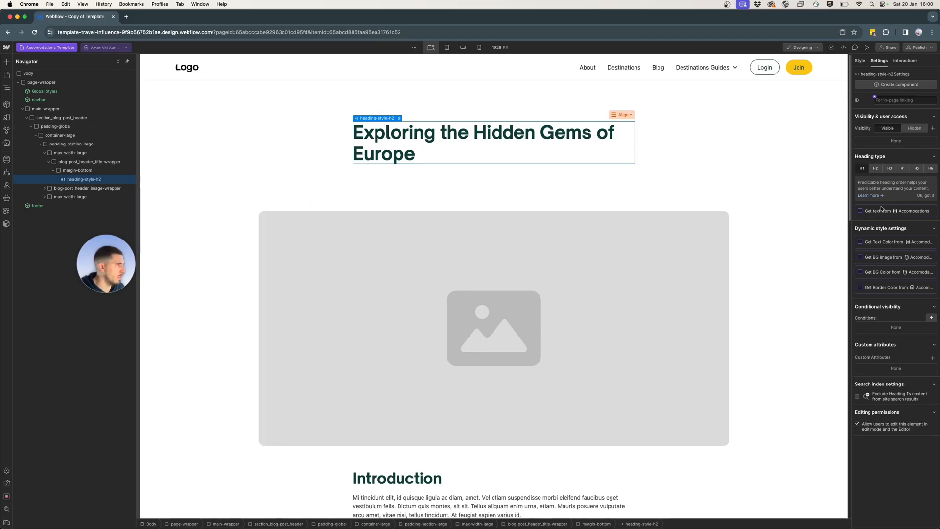
- Bind the title heading's text to the Accomodations Name field
left_click(860, 210)
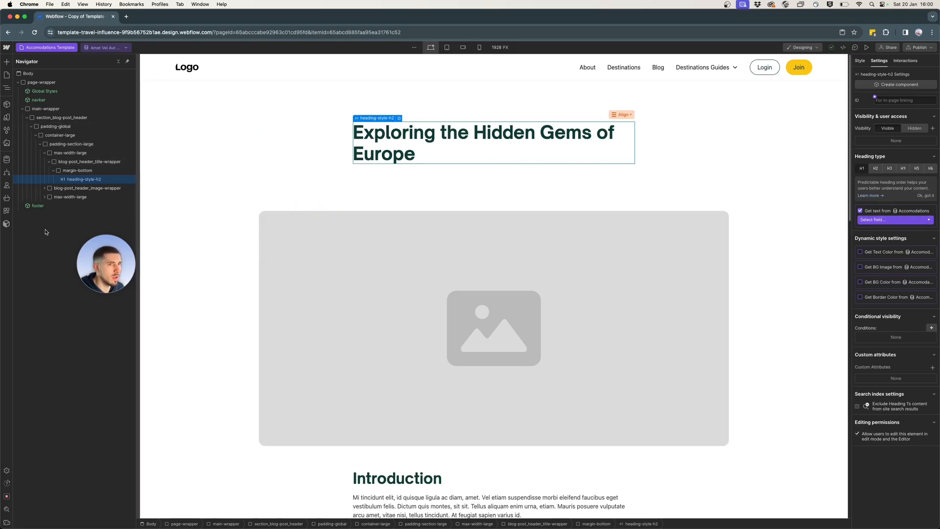
left_click(77, 170)
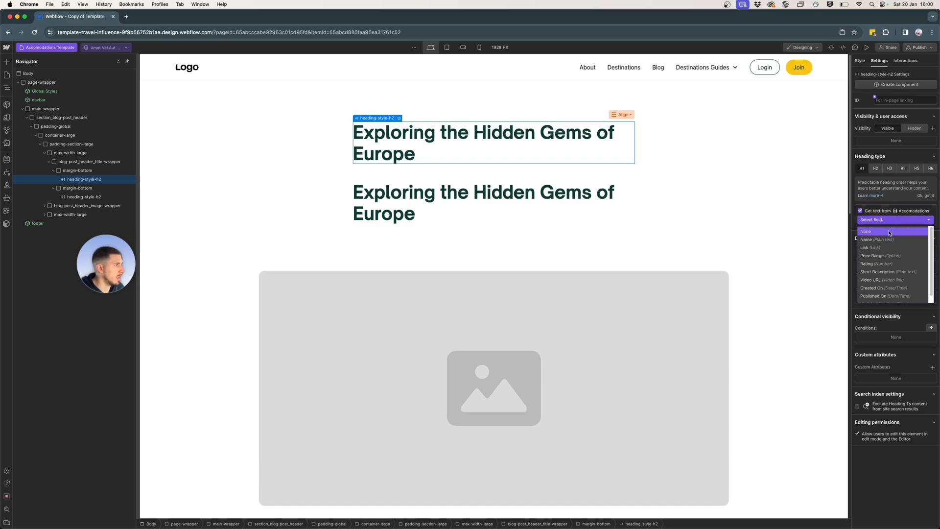
left_click(867, 239)
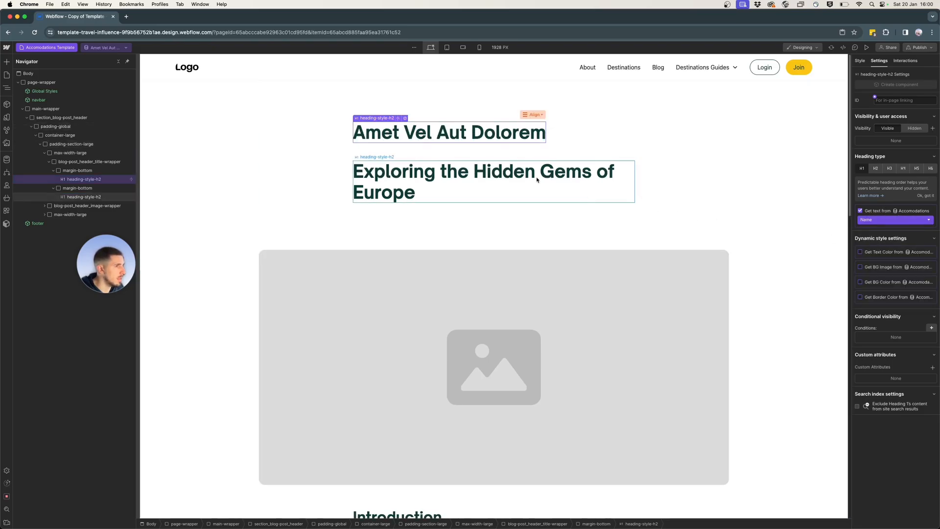
- Duplicate the title heading and change the copy's text to 'Rating'
left_click(449, 132)
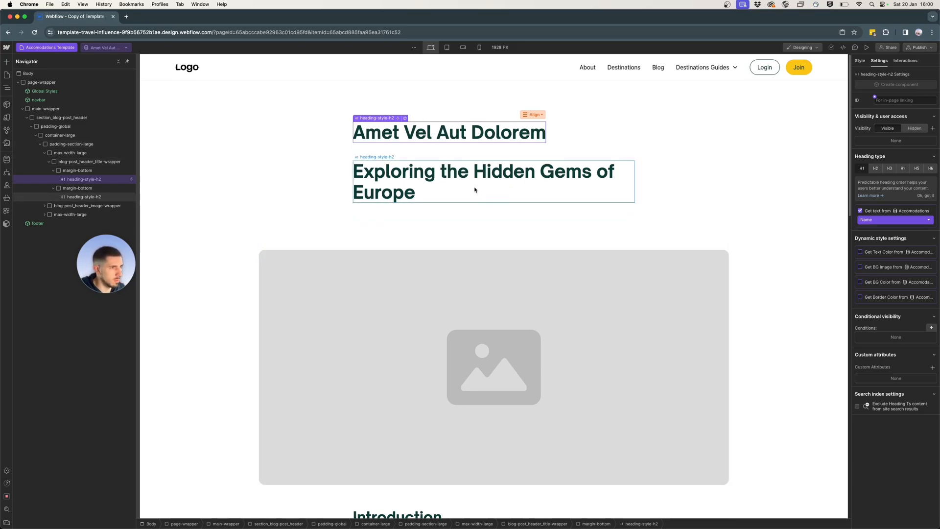
left_click(483, 182)
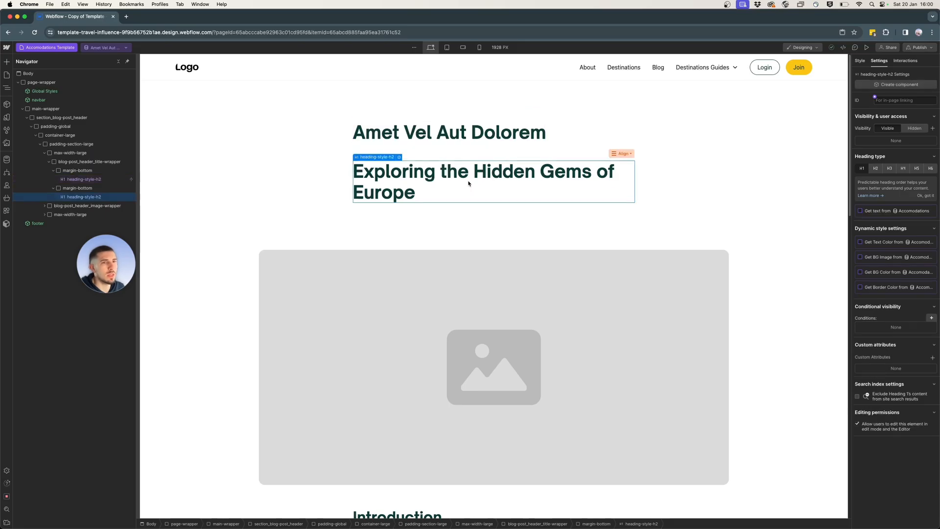
double_click(384, 192)
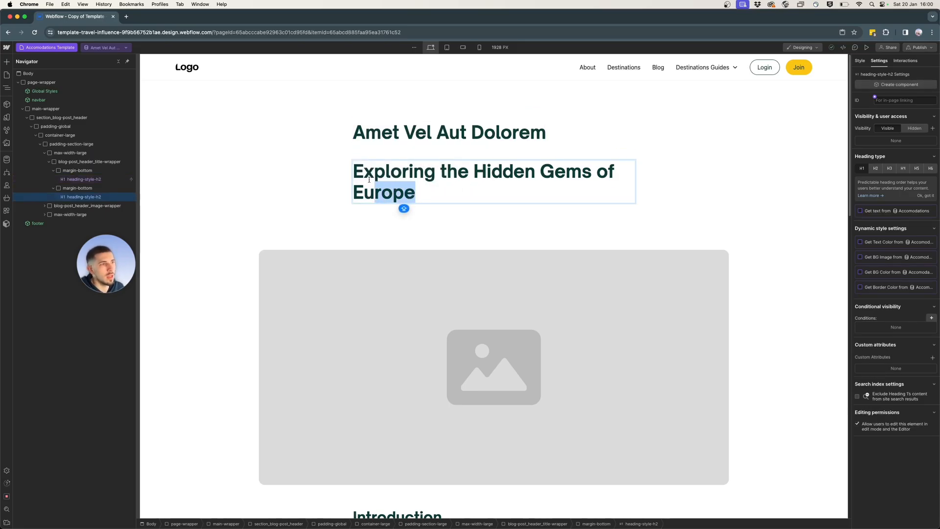
type("Rating")
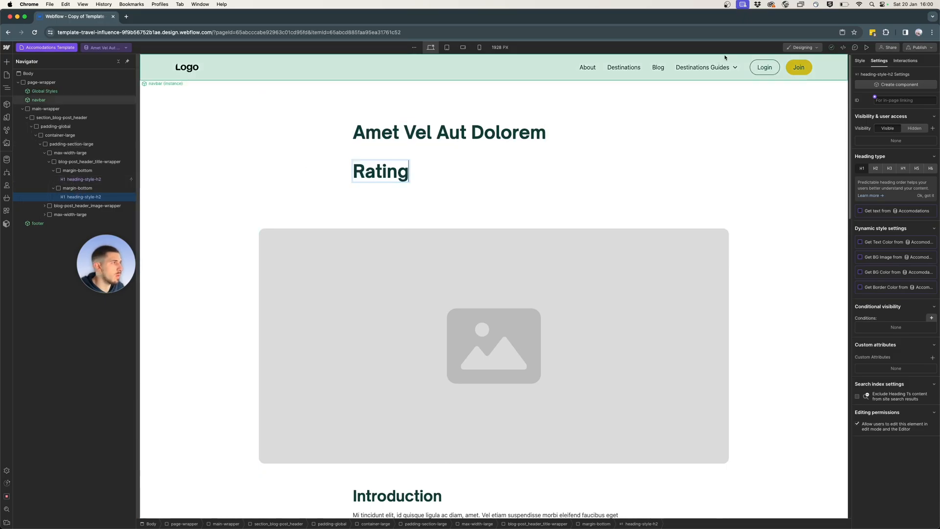
left_click(380, 171)
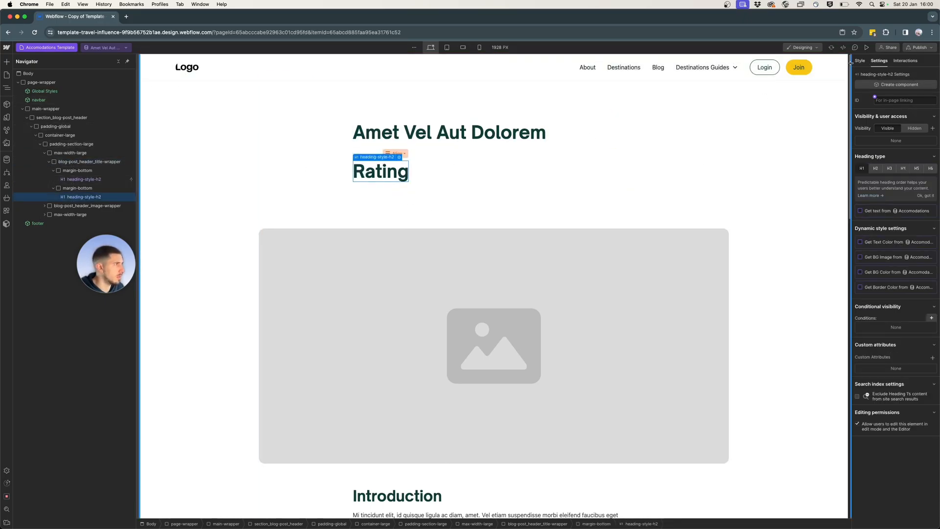
left_click(859, 60)
type("heading")
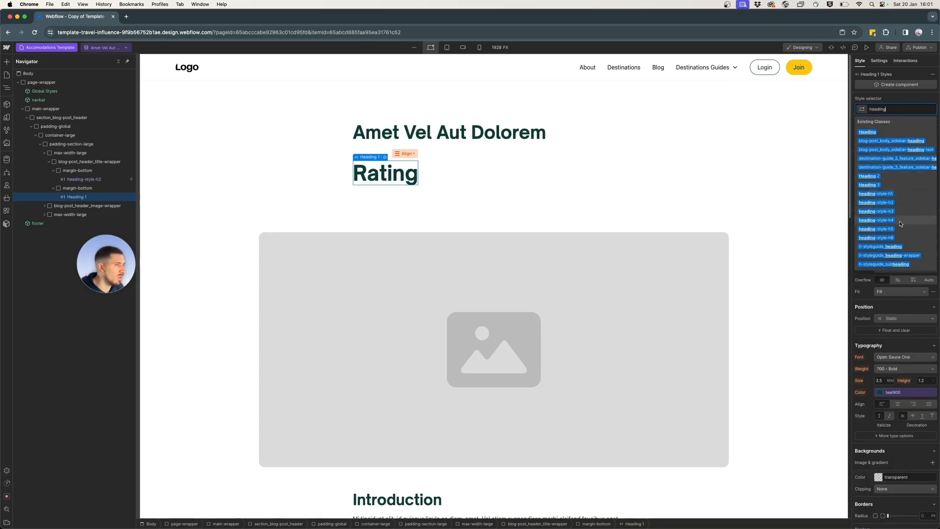
- Give Rating the heading-style-h4 class and place it below the name heading
left_click(449, 131)
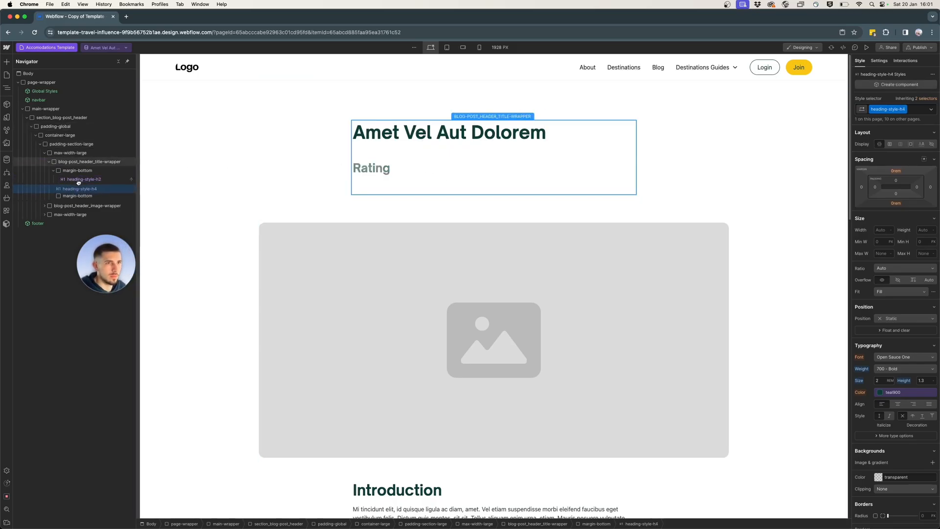
left_click(81, 197)
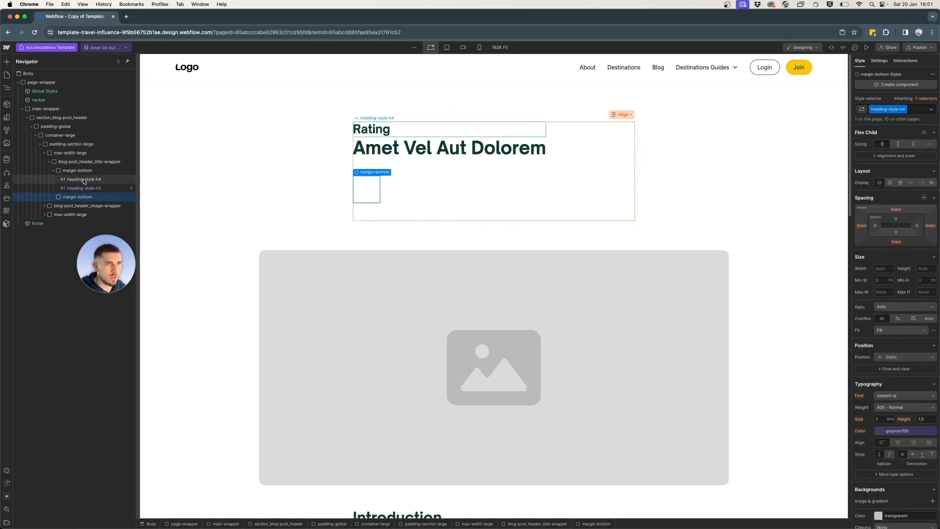
left_click(77, 170)
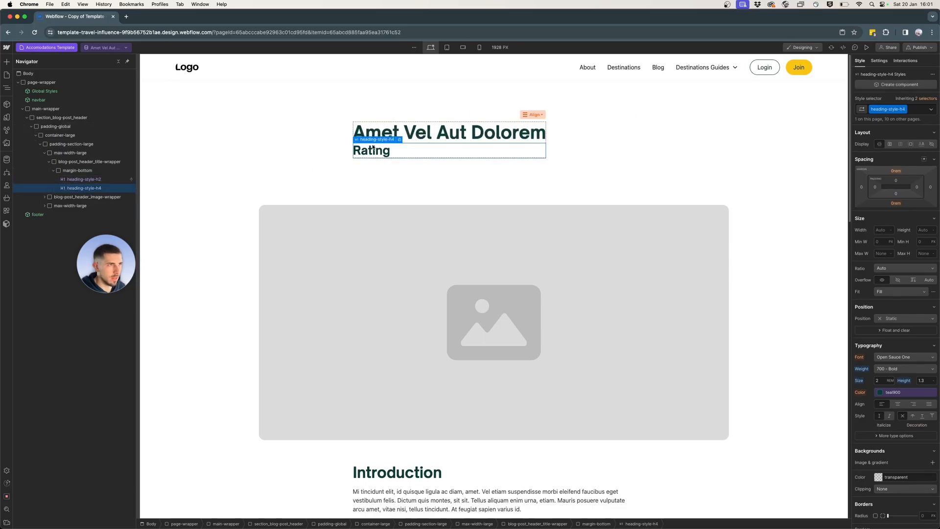
left_click(889, 108)
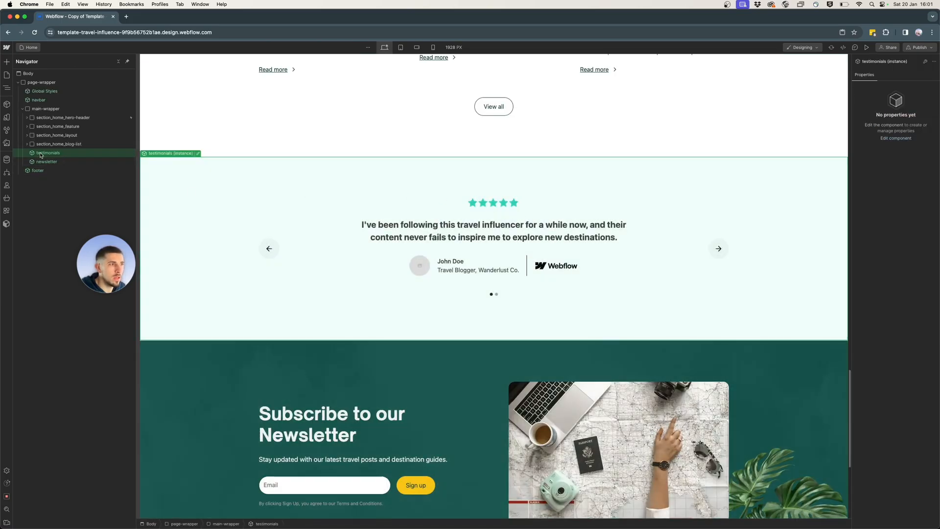
- Open the Home testimonials component, then switch to the Accommodations Template page
double_click(49, 153)
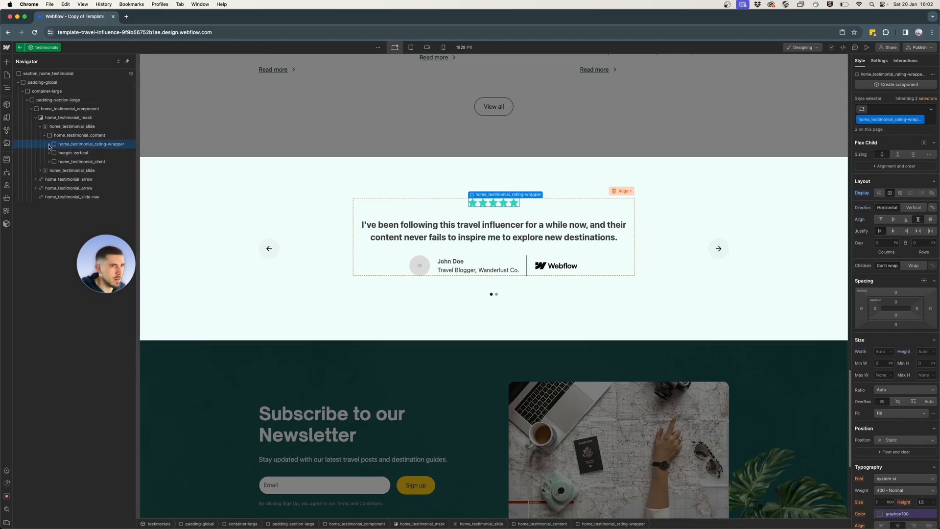
left_click(48, 144)
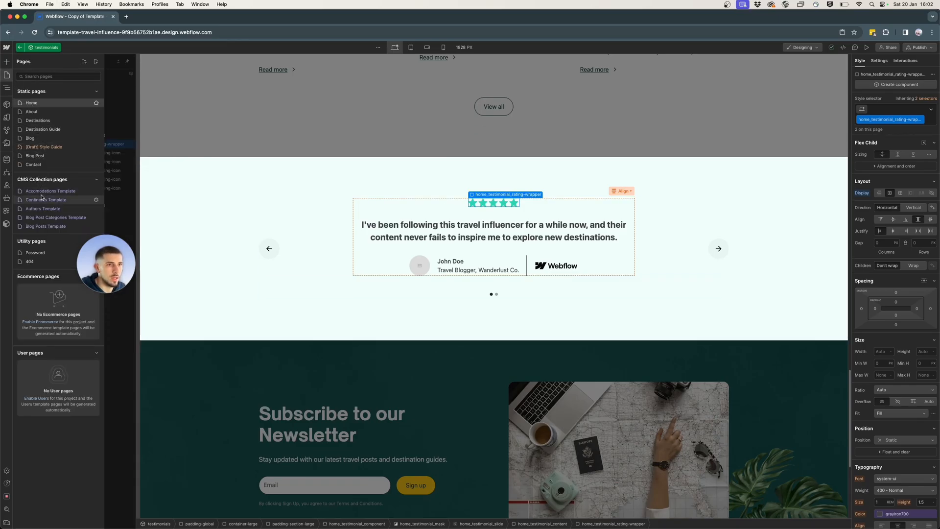
left_click(46, 200)
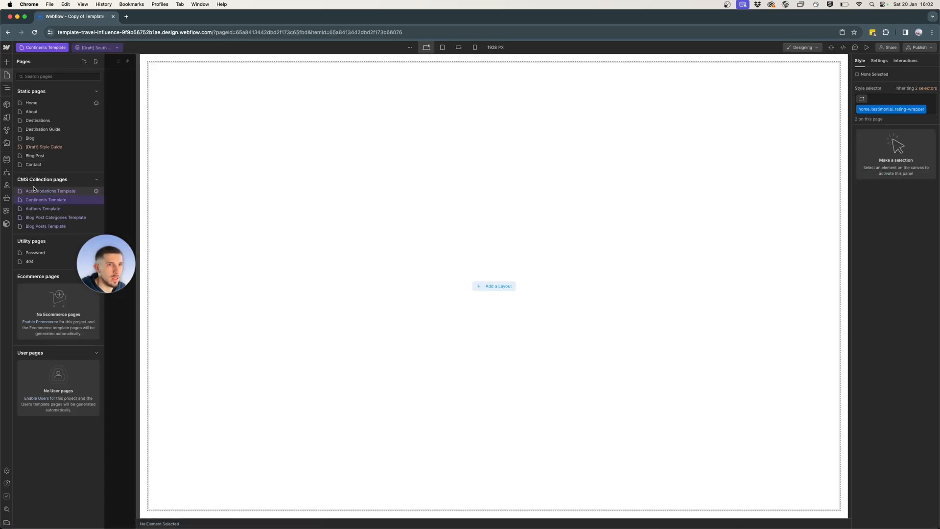
left_click(51, 191)
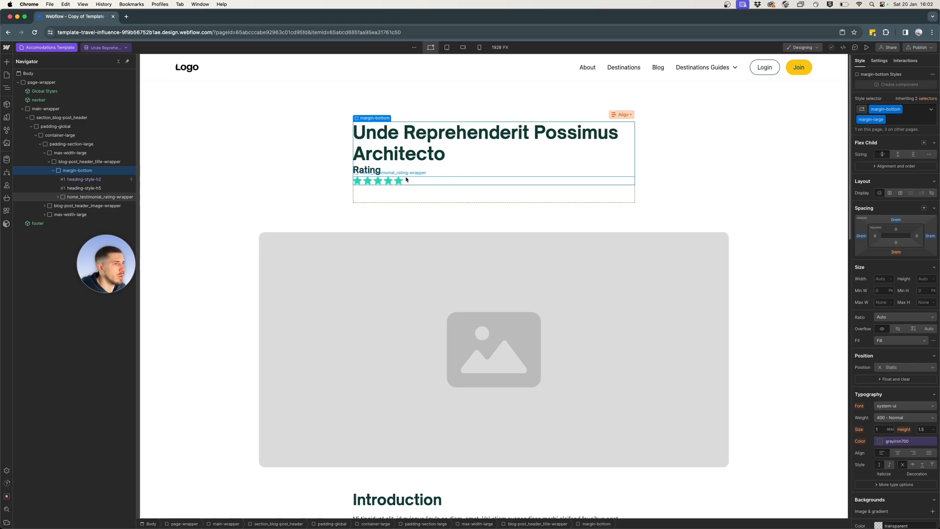
- Expand home_testimonial_rating-wrapper and show the first star icon's element settings
left_click(100, 197)
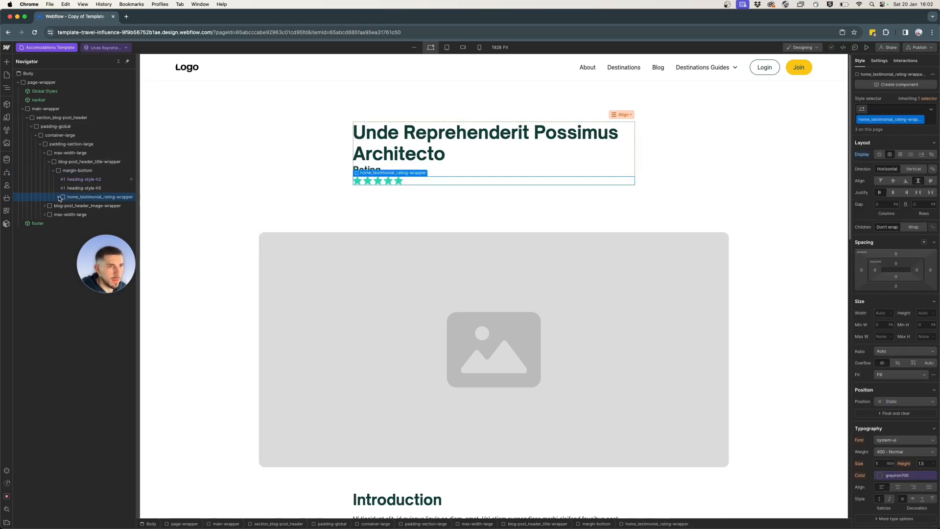
left_click(59, 197)
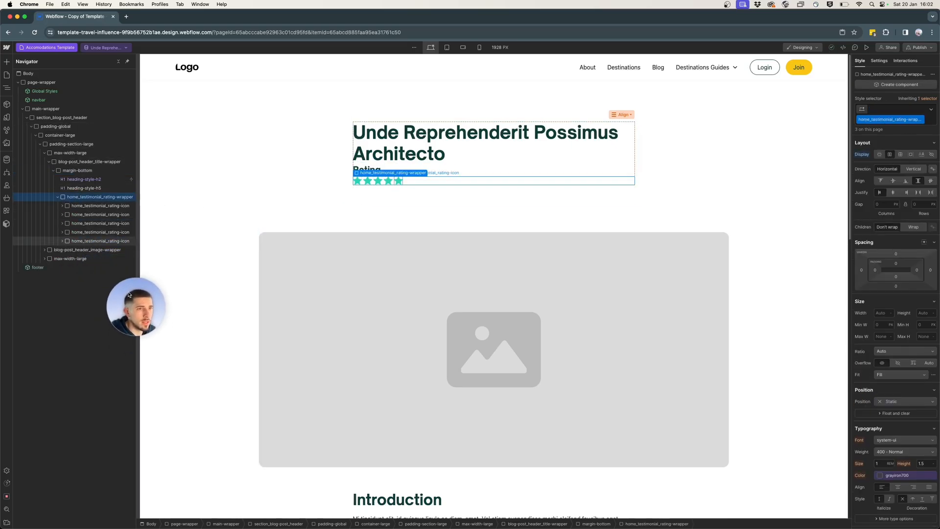
left_click(99, 214)
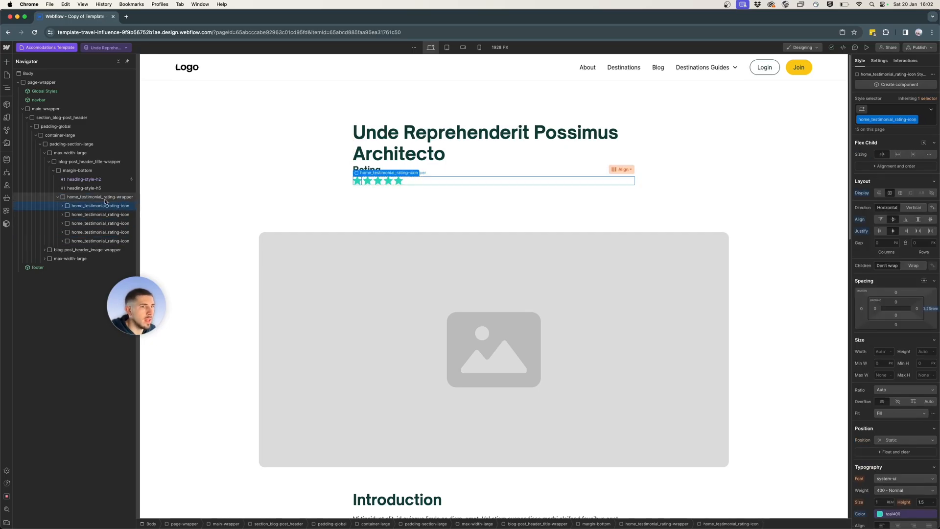
mouse_move(647, 242)
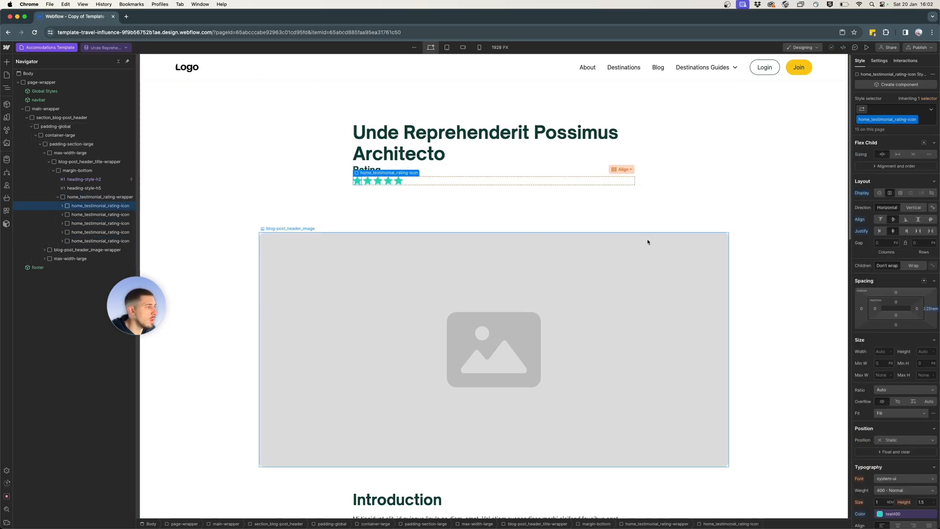
left_click(879, 60)
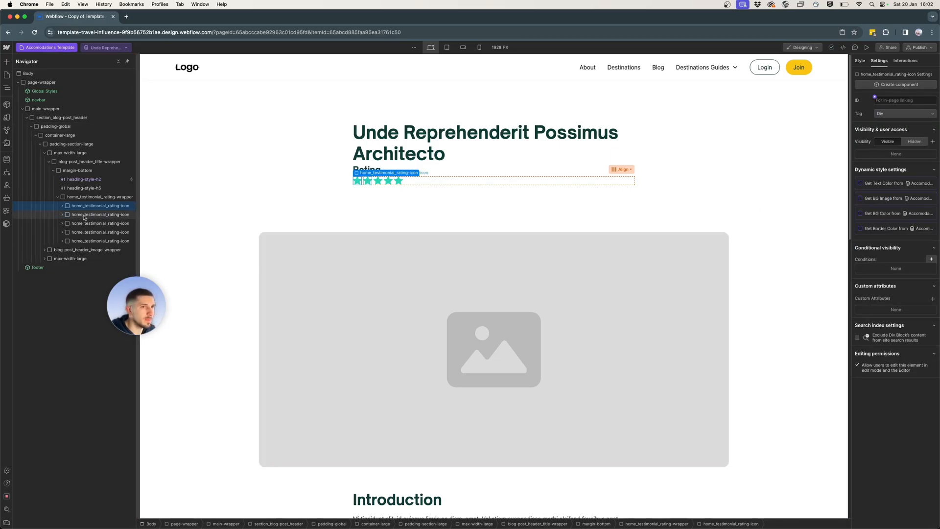
left_click(100, 205)
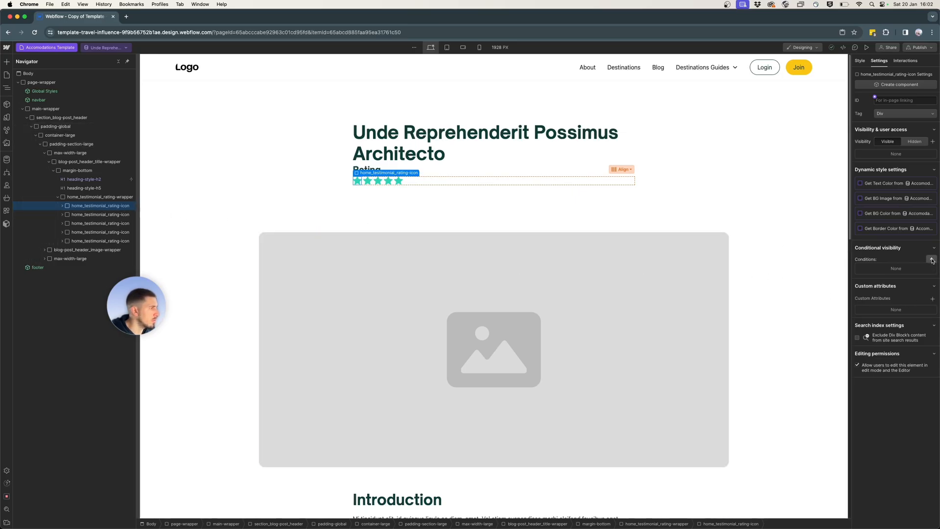
- Make the first star visible only when Rating is greater than 1
left_click(932, 259)
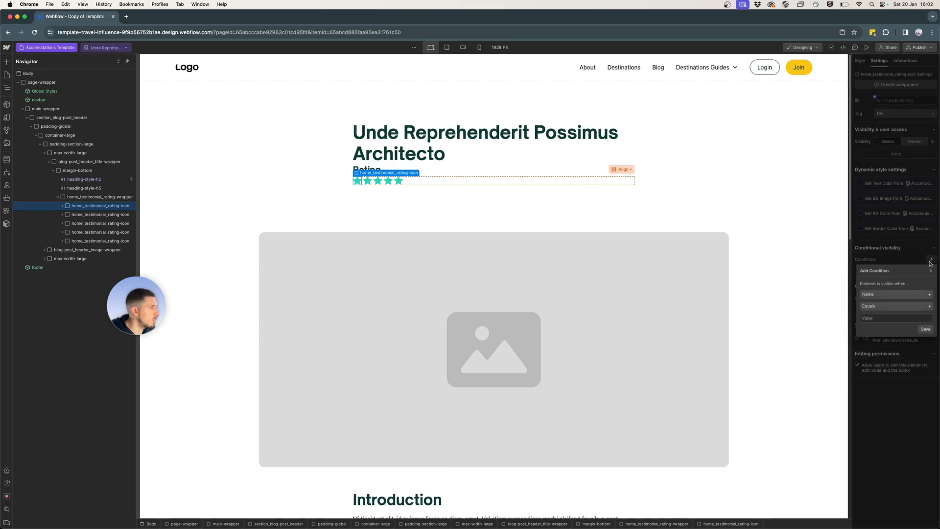
left_click(893, 293)
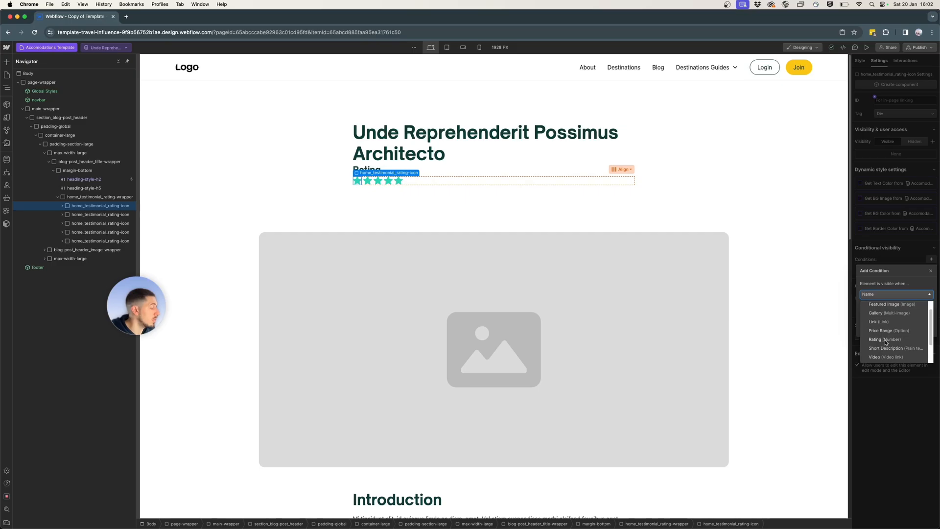
left_click(884, 340)
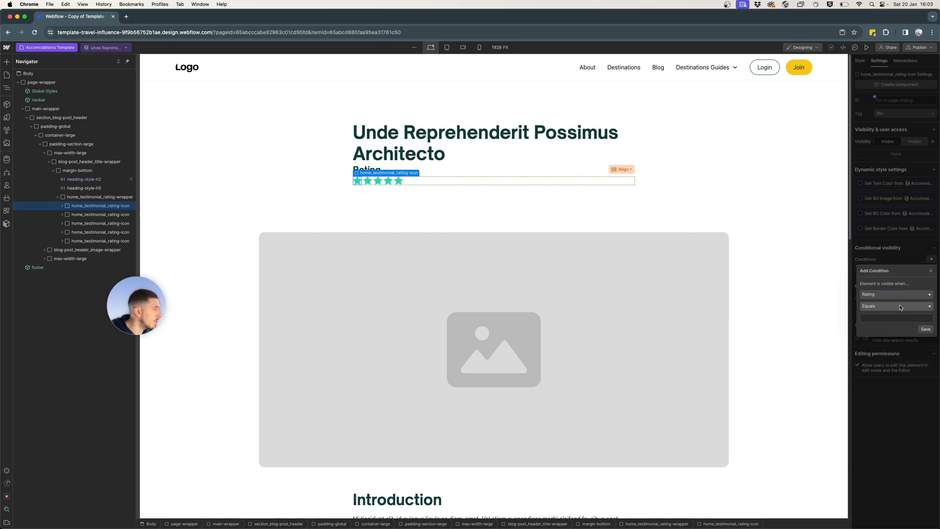
left_click(894, 306)
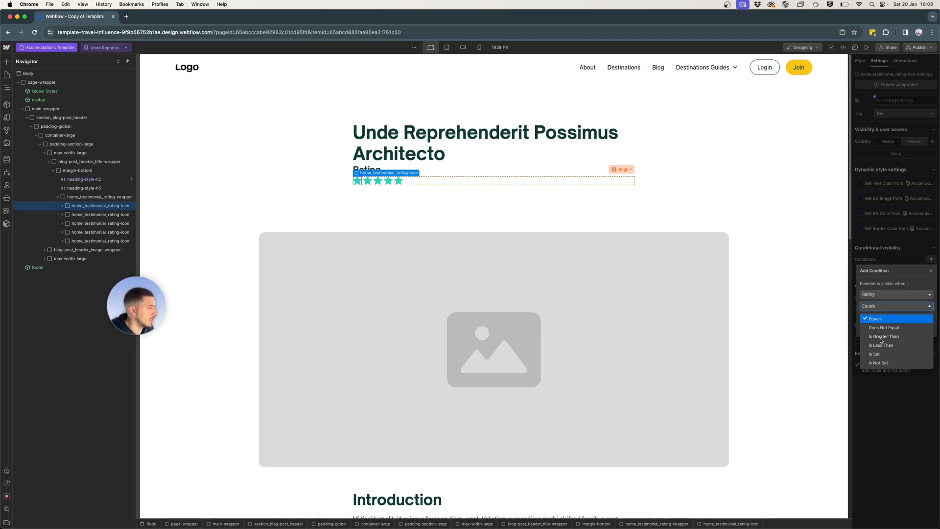
left_click(882, 336)
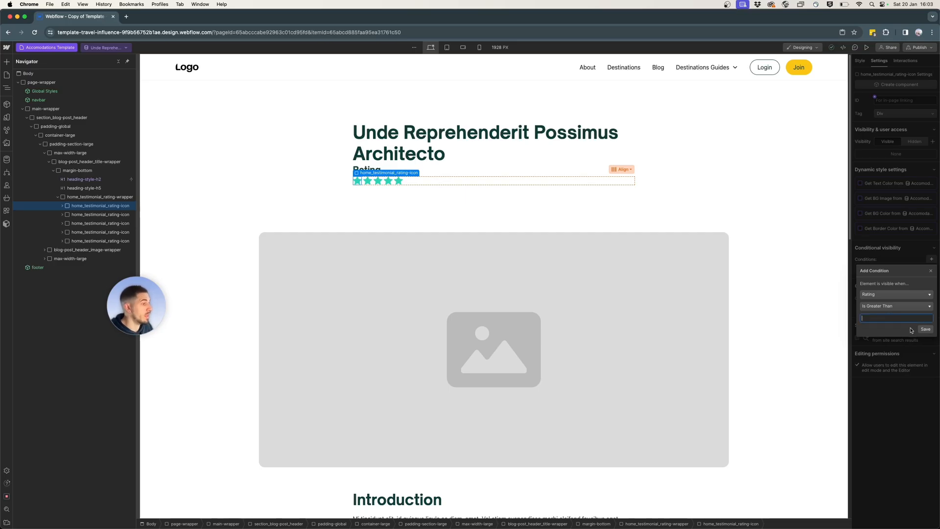
left_click(925, 329)
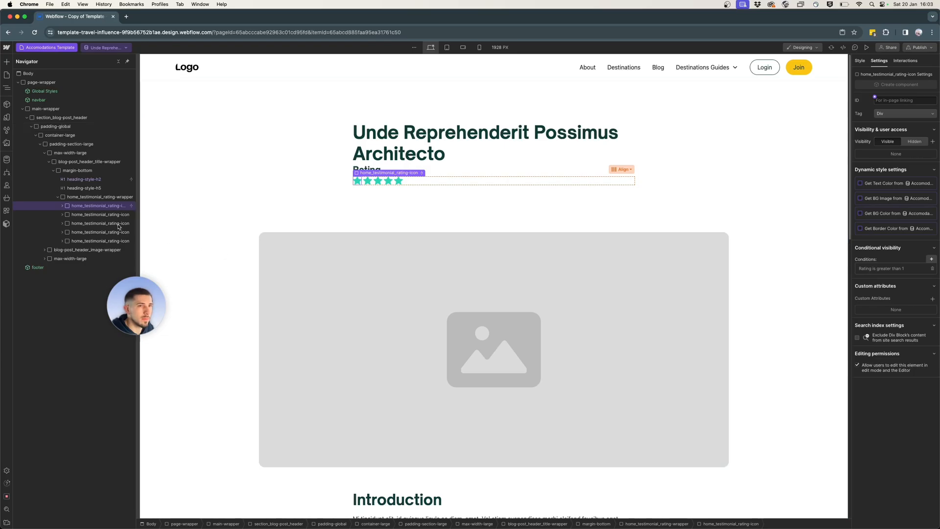
left_click(99, 214)
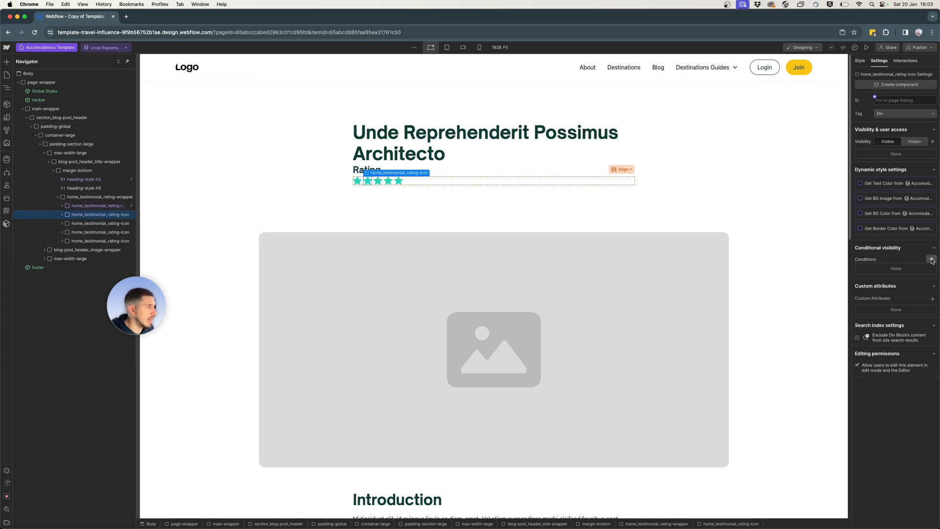
- Make the second star visible only when Rating is greater than 2
left_click(932, 259)
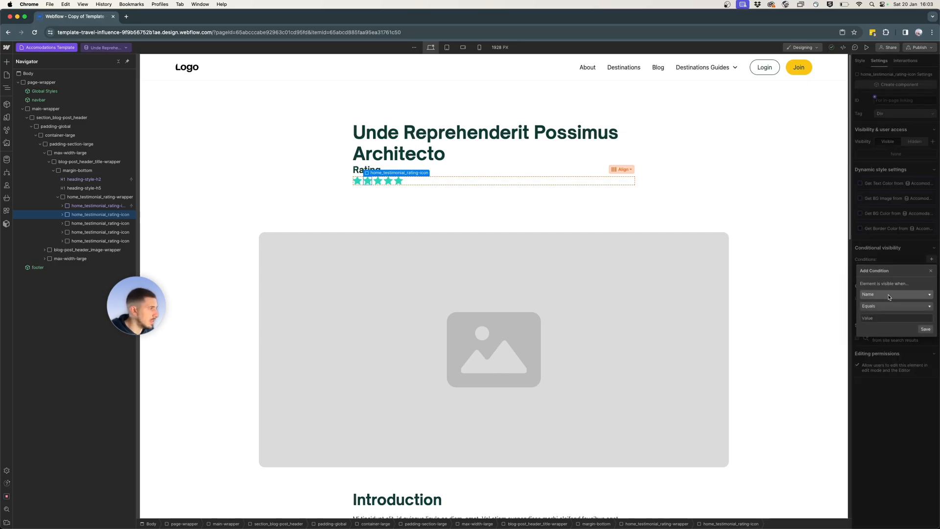
left_click(893, 294)
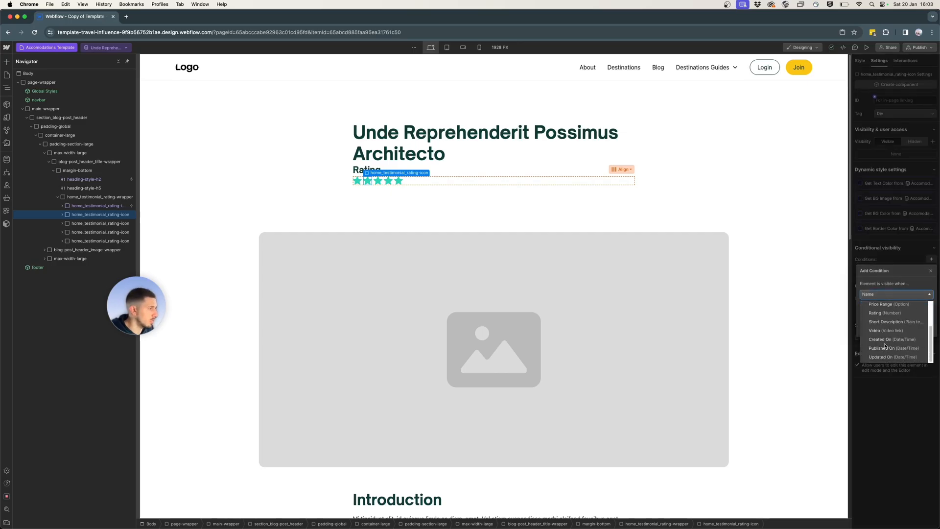
left_click(882, 312)
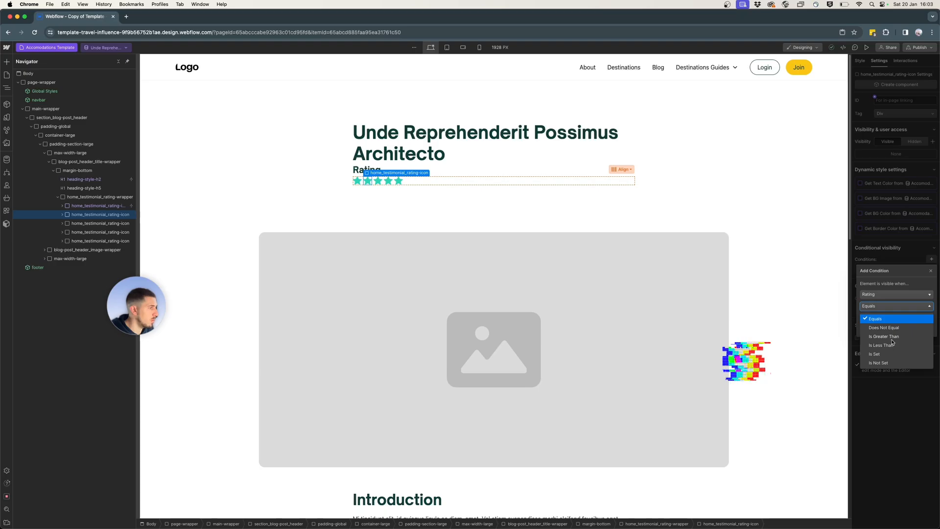
left_click(884, 336)
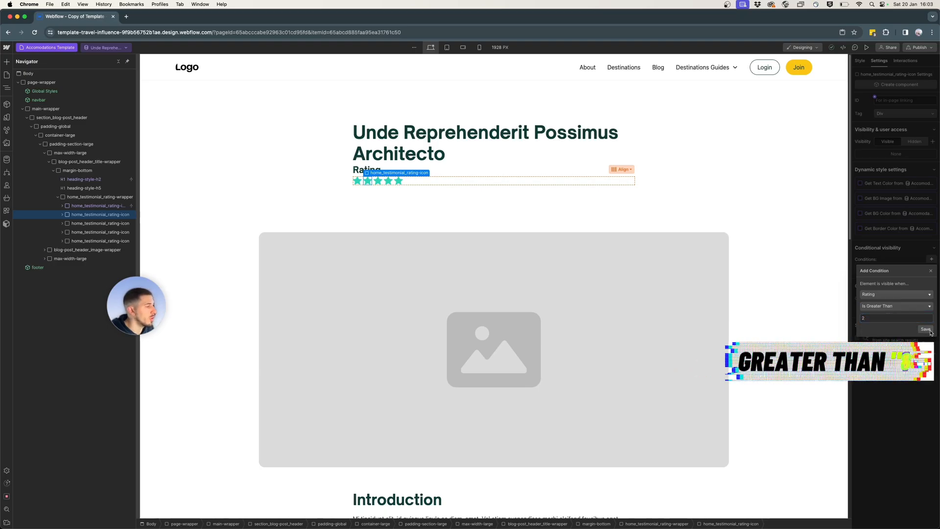
left_click(926, 329)
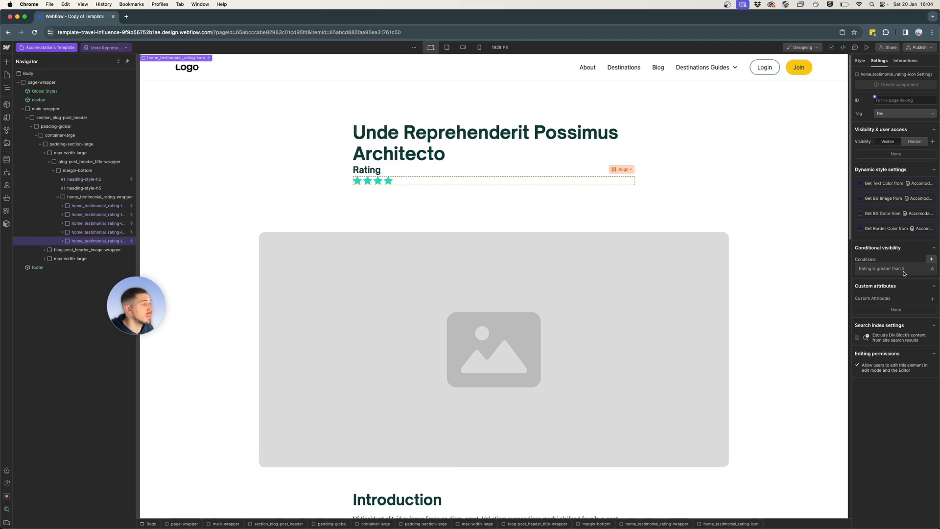
- Preview Amet Vel Aut Dolorem, then Libero Qui Quo Magni showing three stars
left_click(105, 47)
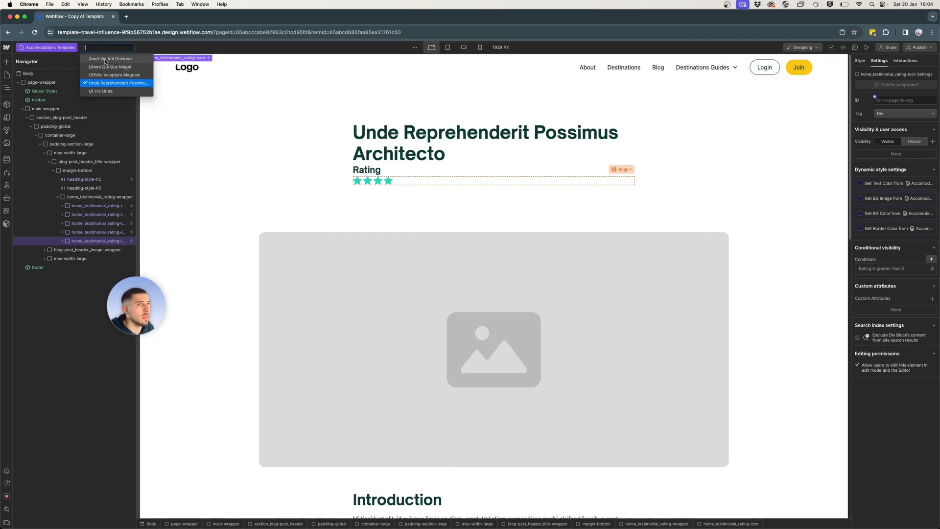
left_click(109, 58)
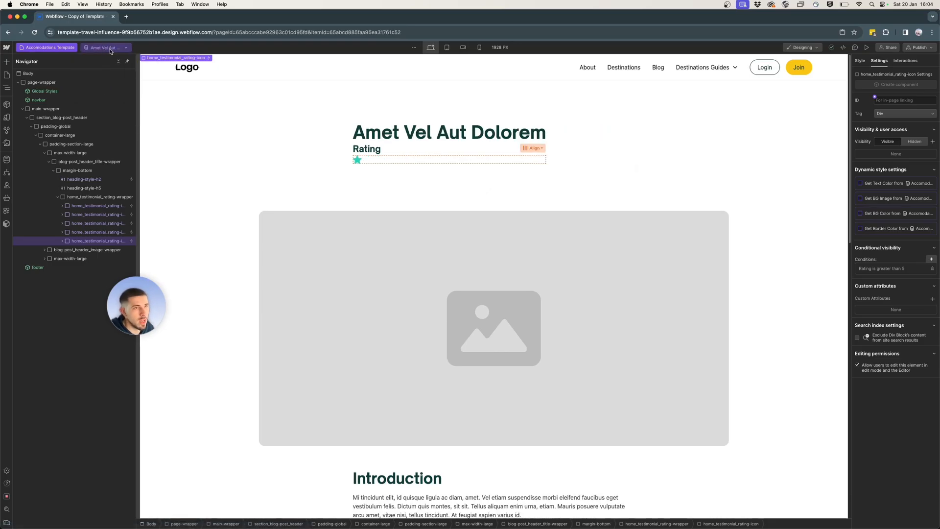
left_click(106, 48)
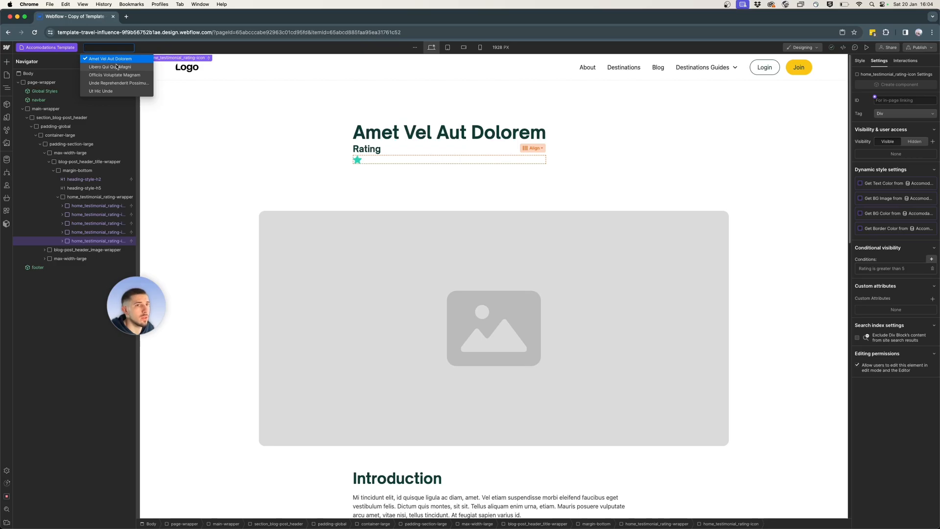
left_click(109, 66)
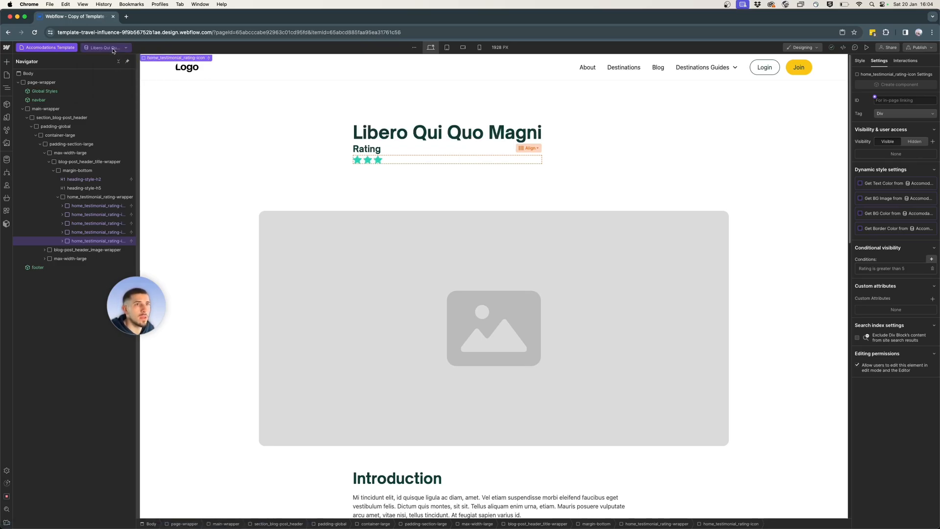